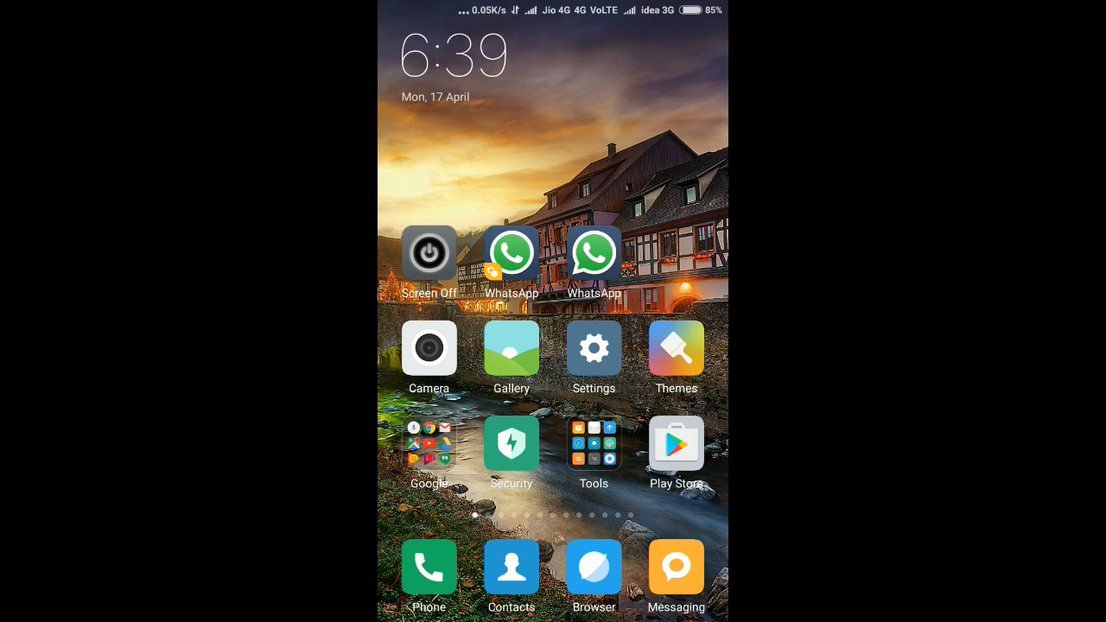
Launch the cloned WhatsApp and tap its camera tab to trigger the camera permission prompt.
click(595, 253)
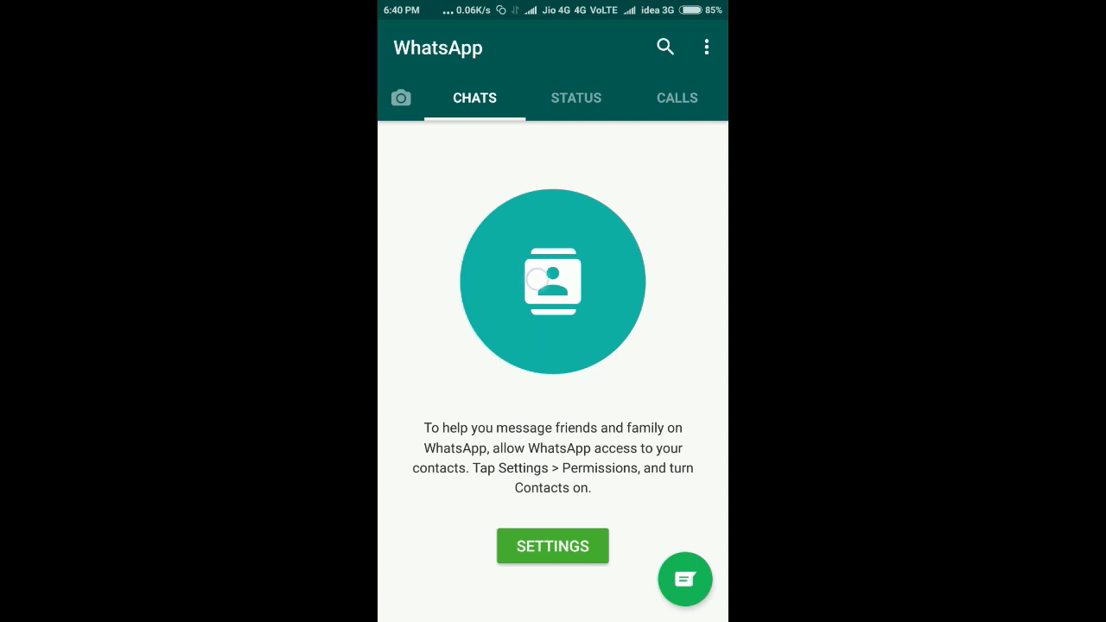
click(401, 97)
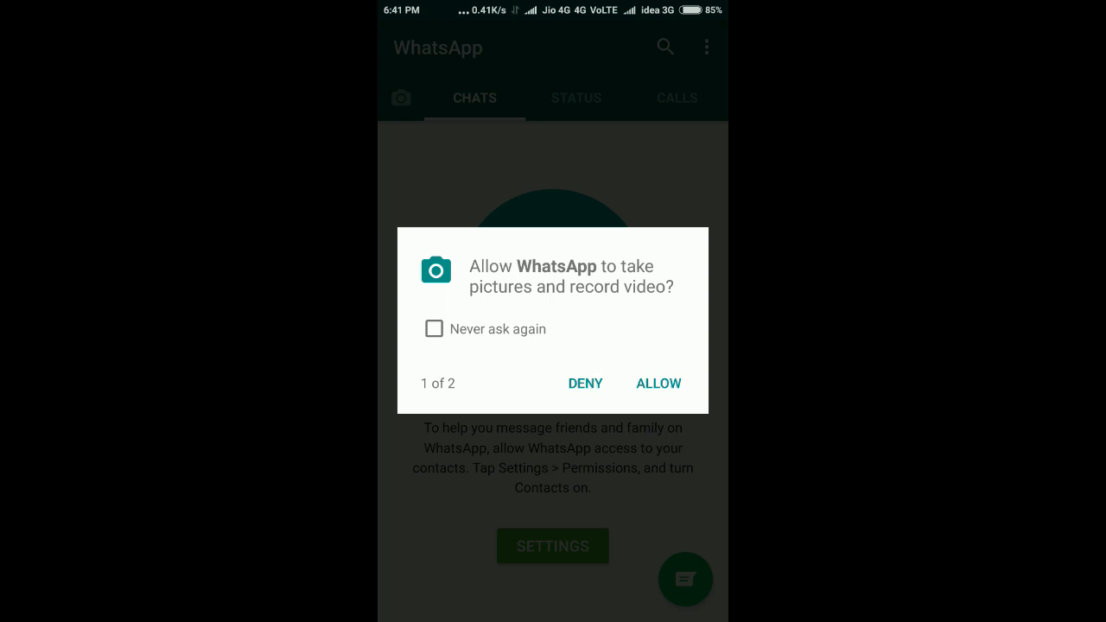
Allow picture and video capture, retry the camera (it fails to start), then return to the home screen.
click(657, 384)
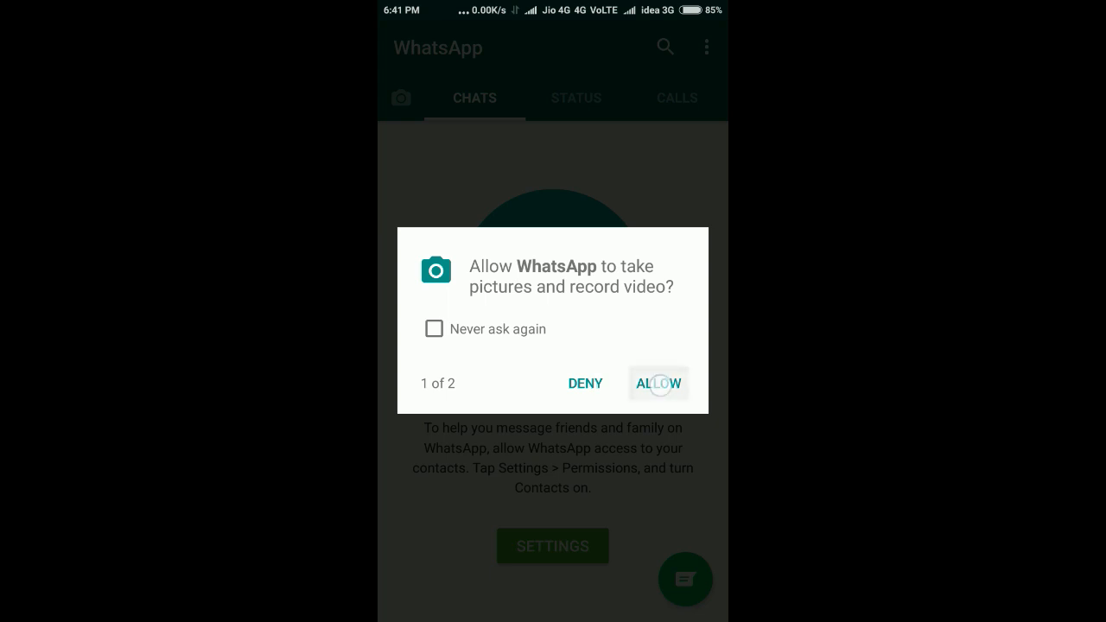
click(657, 384)
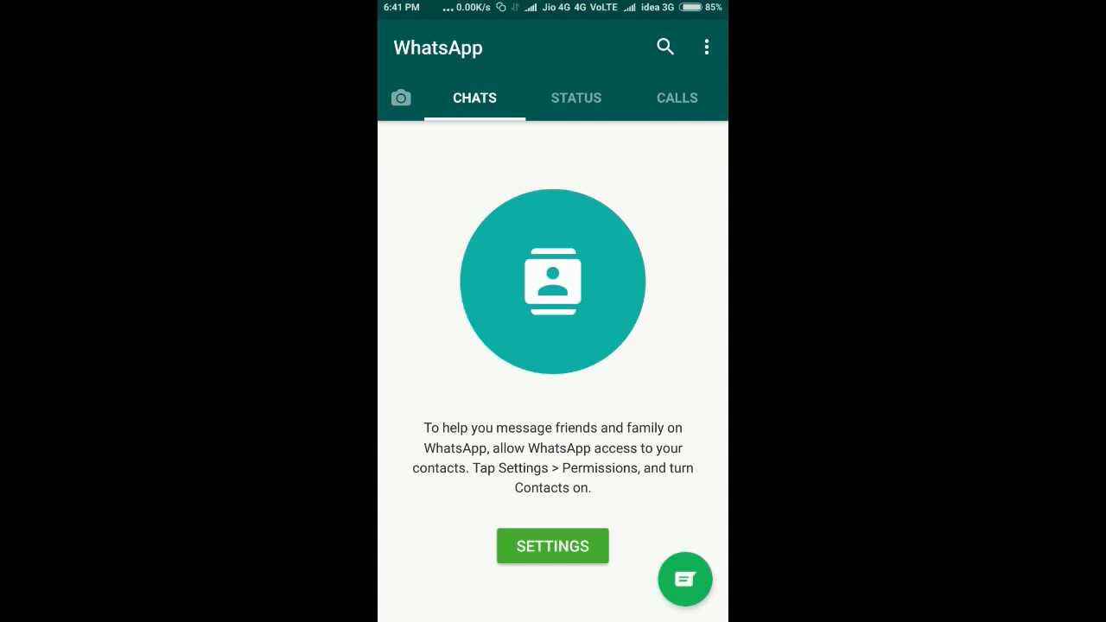
click(401, 97)
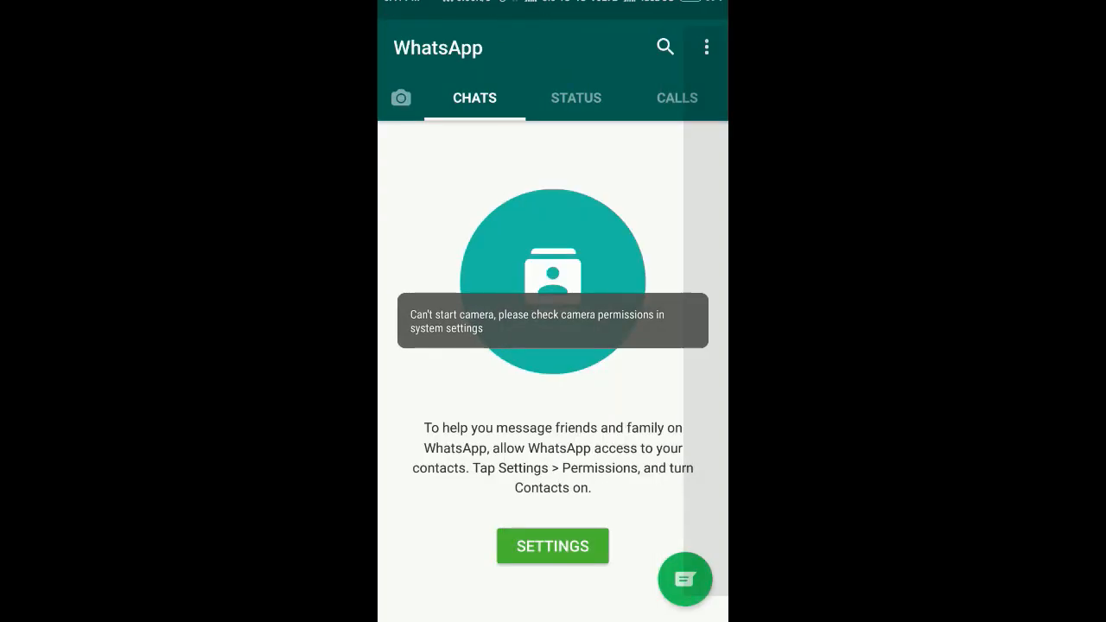
click(401, 97)
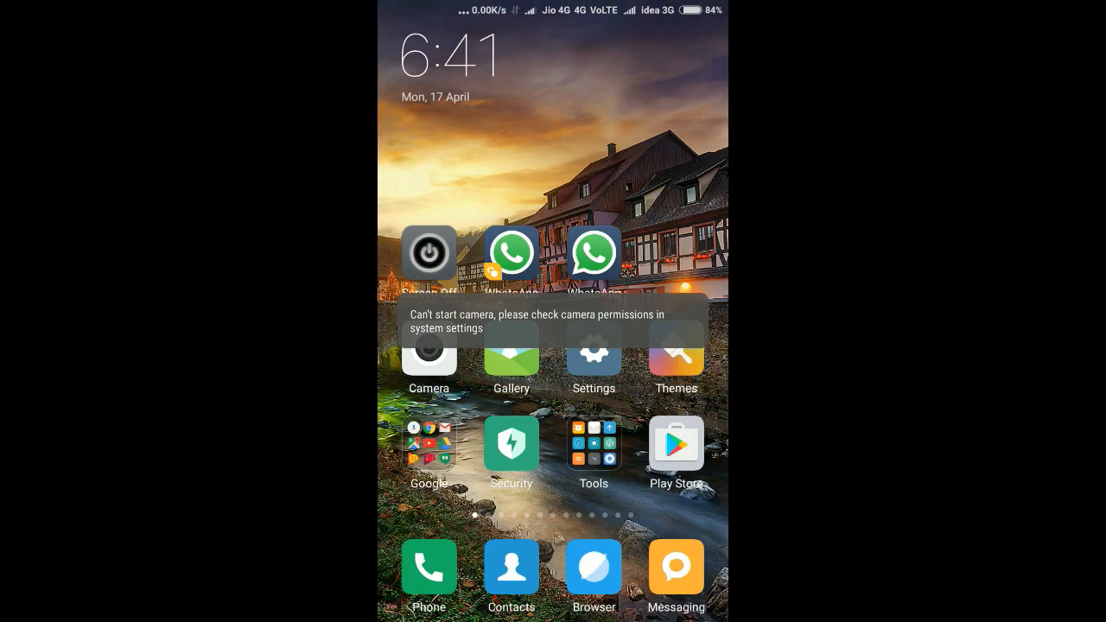
Reopen the cloned WhatsApp to its chats screen with the contacts-access prompt.
click(595, 252)
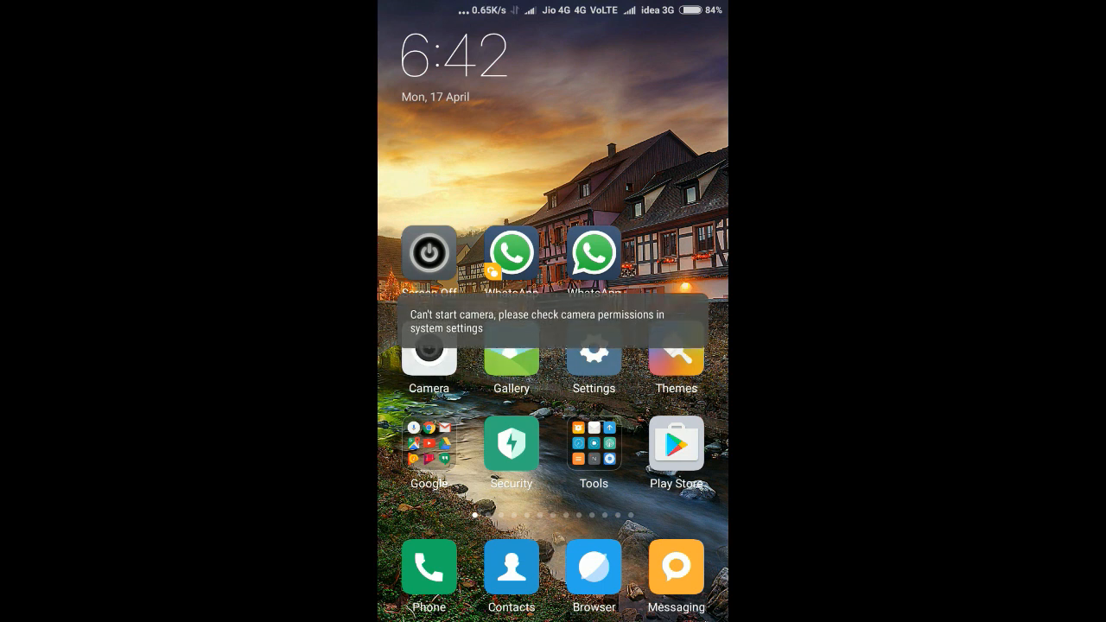
click(595, 253)
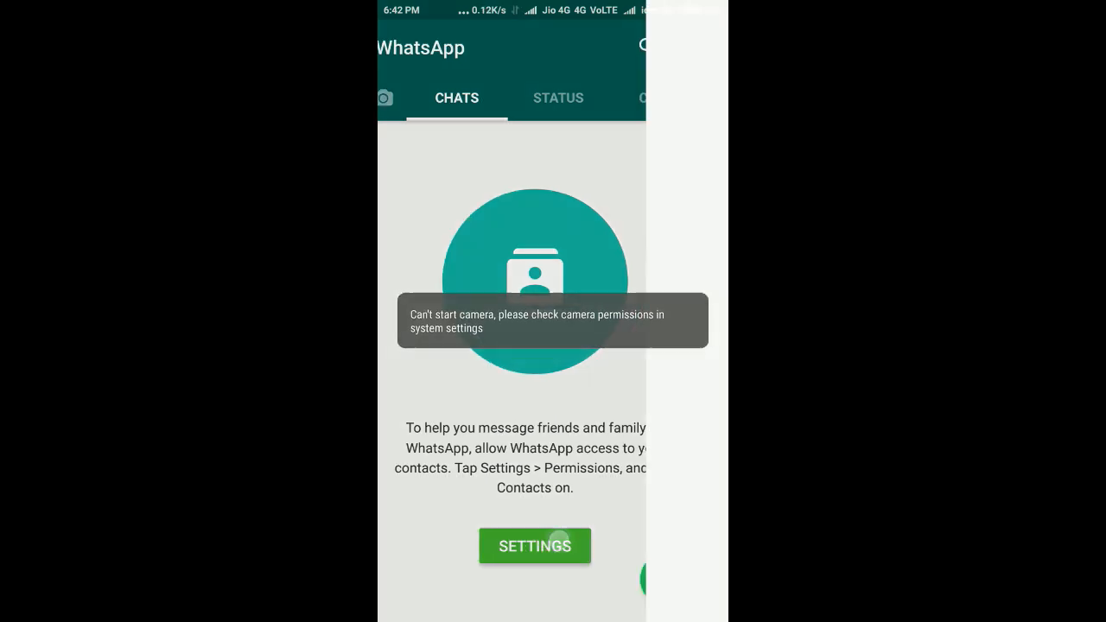
In App permissions switch on Contacts, Location, SMS and Telephone for the clone, then return to WhatsApp.
click(534, 547)
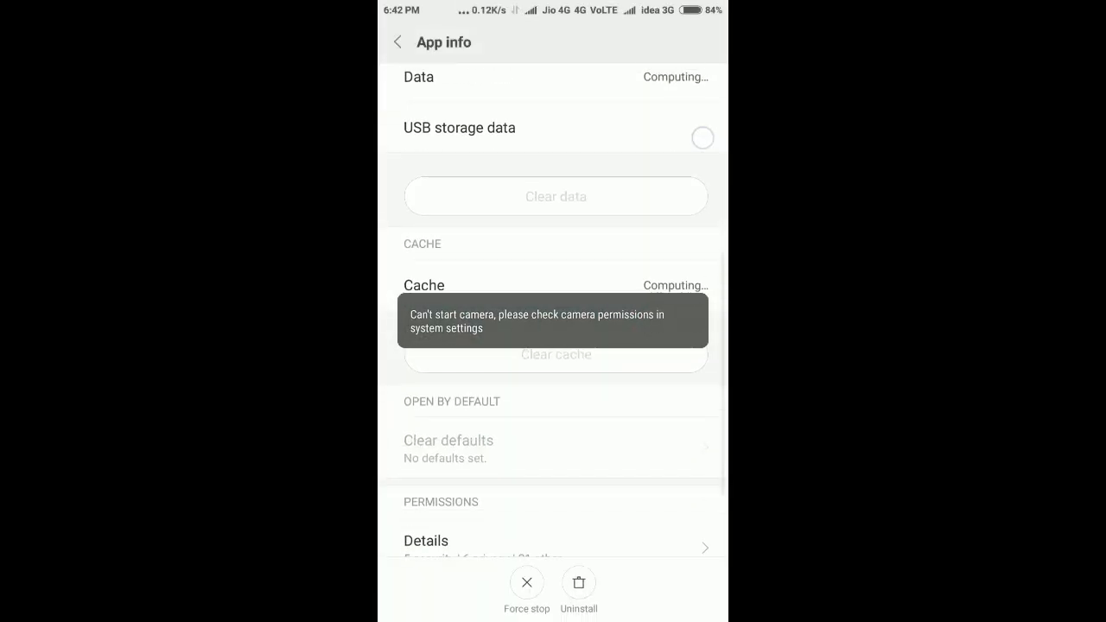
scroll(down, 3)
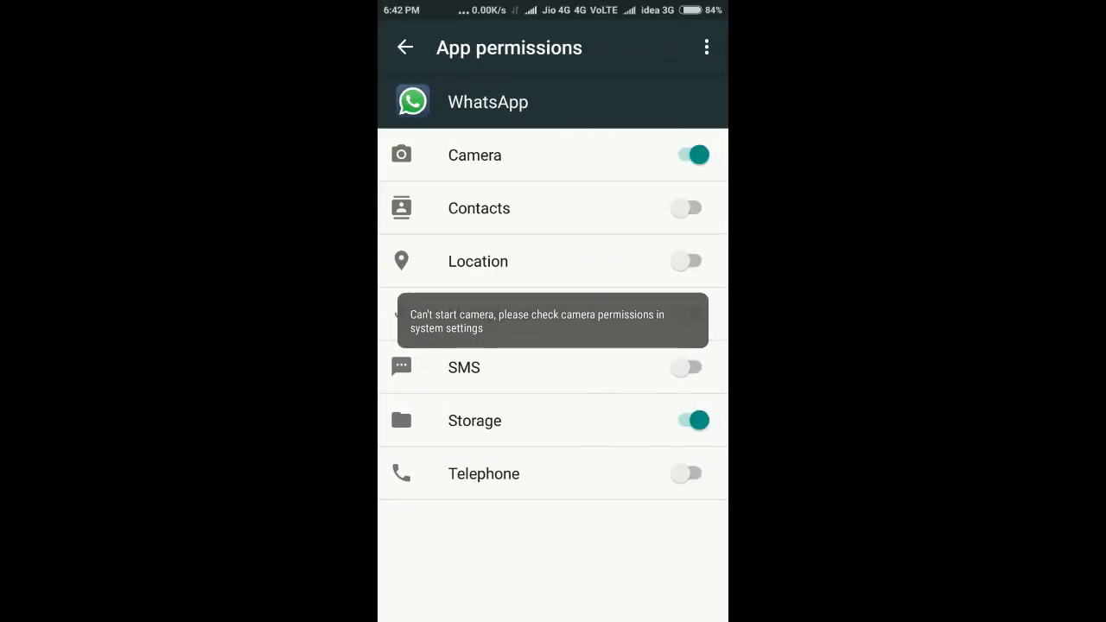
click(688, 208)
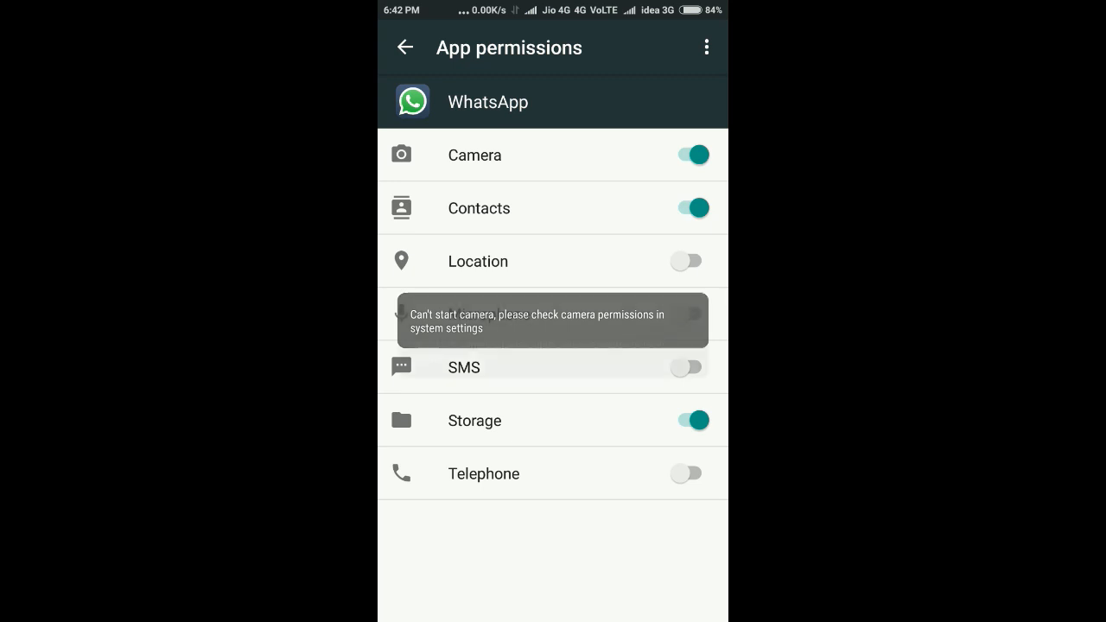
click(689, 261)
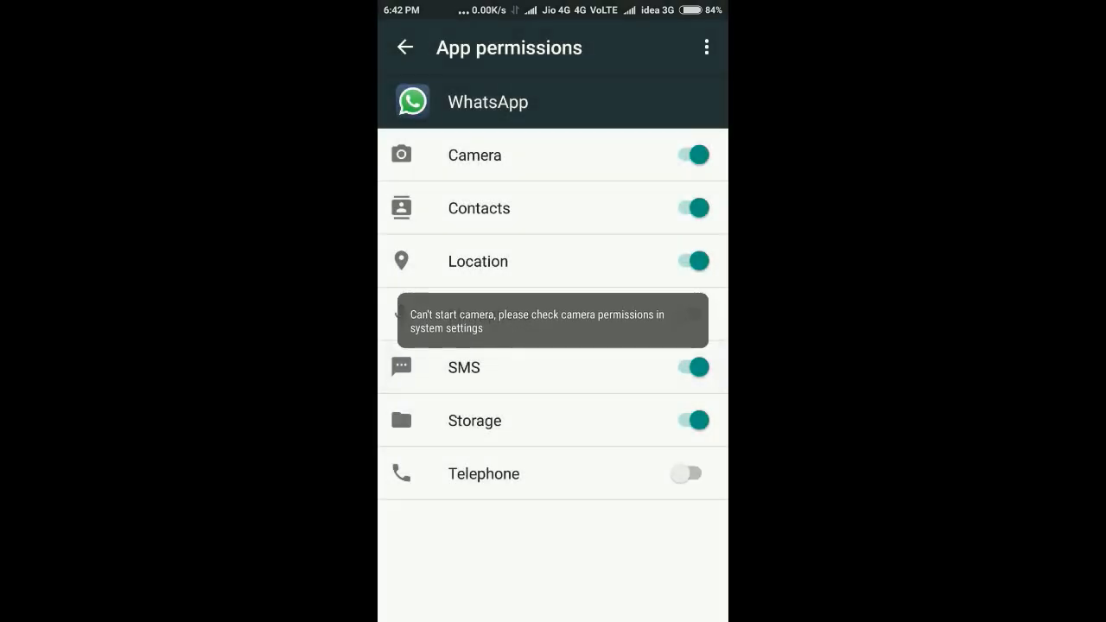
click(688, 473)
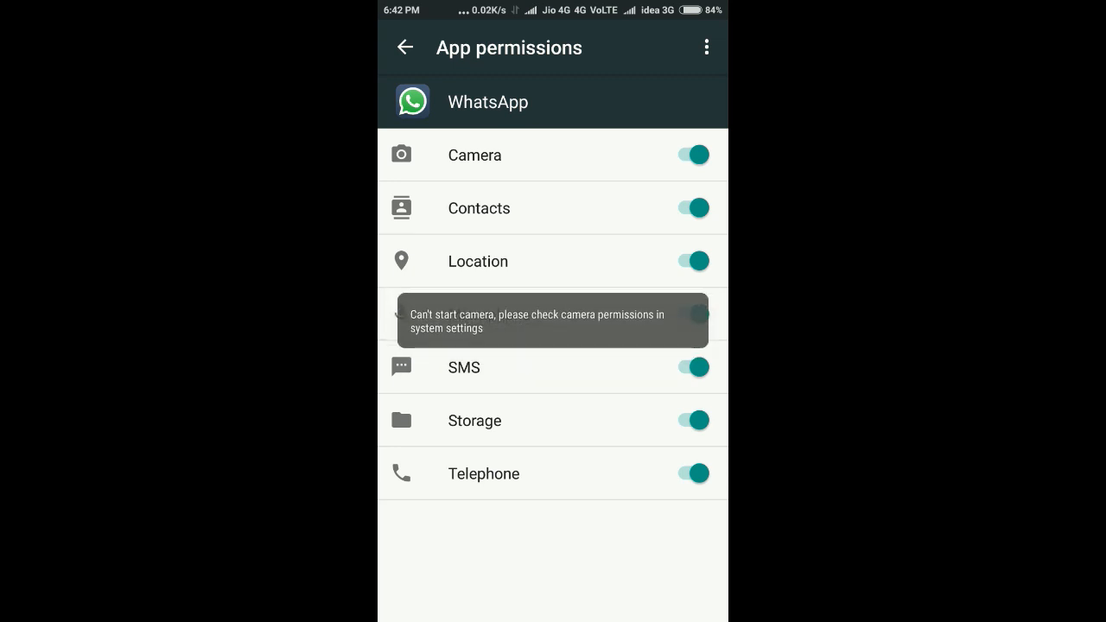
click(405, 48)
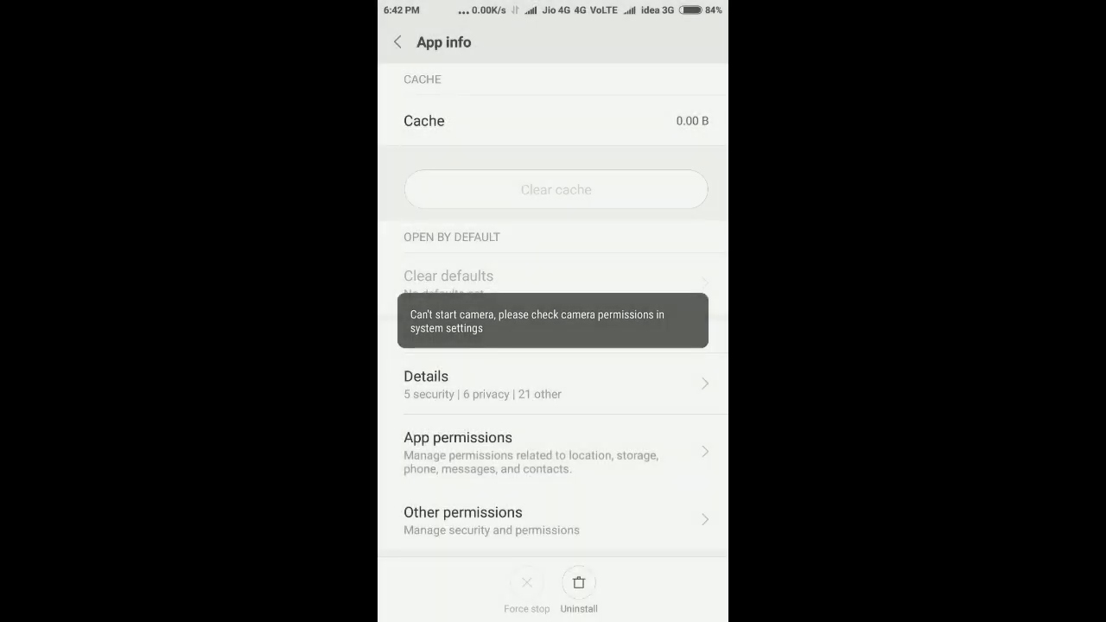
scroll(up, 3)
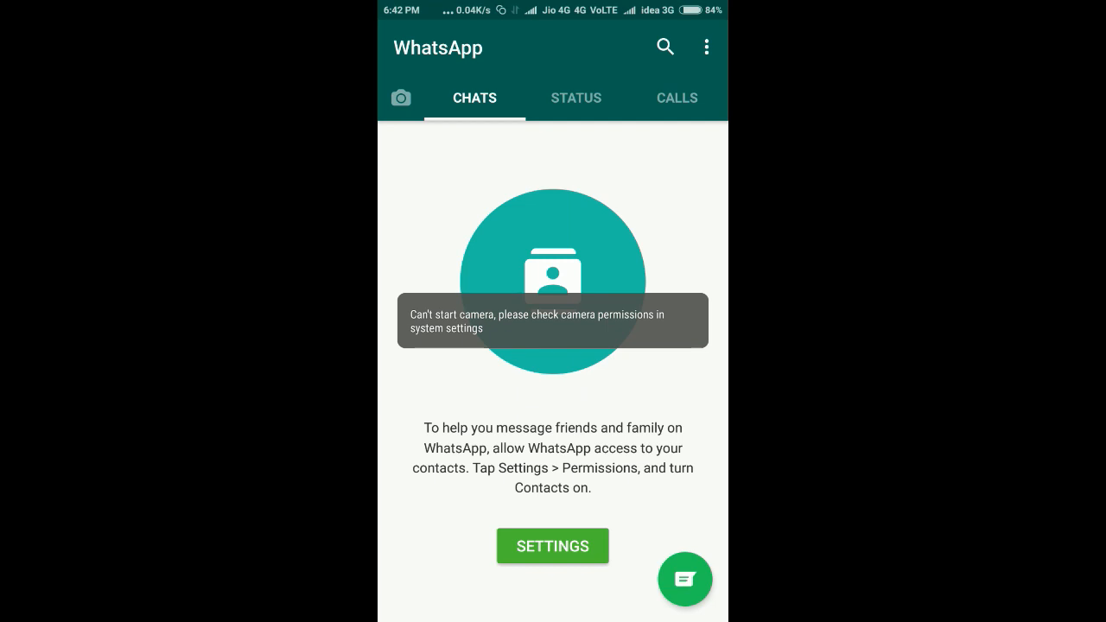
From the camera prompt, recheck that all WhatsApp app permissions are on, then go Home.
click(401, 96)
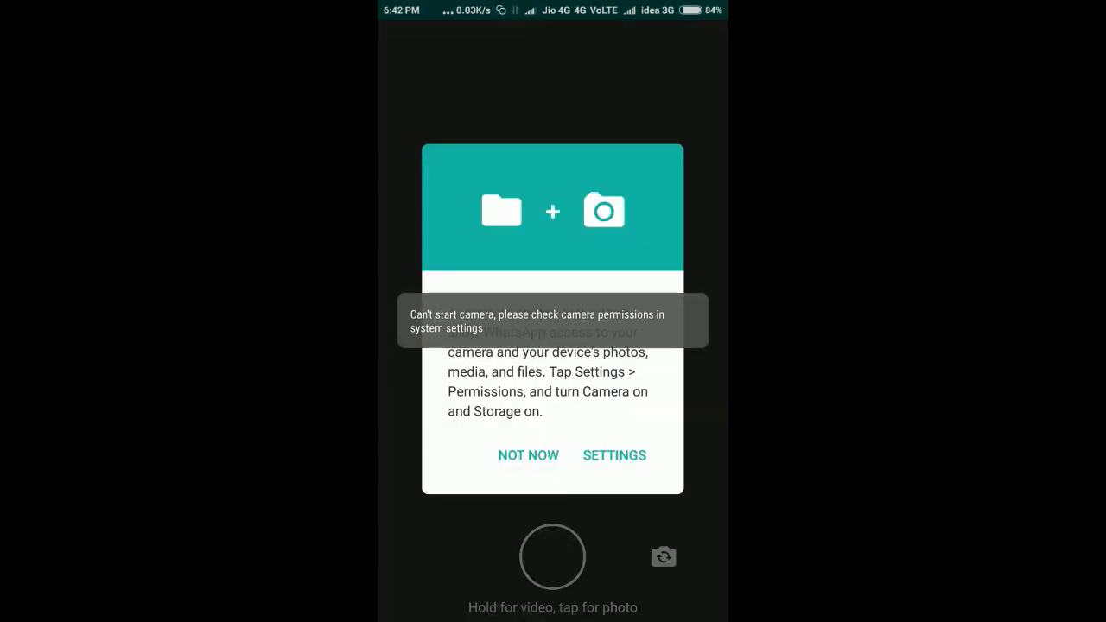
click(615, 457)
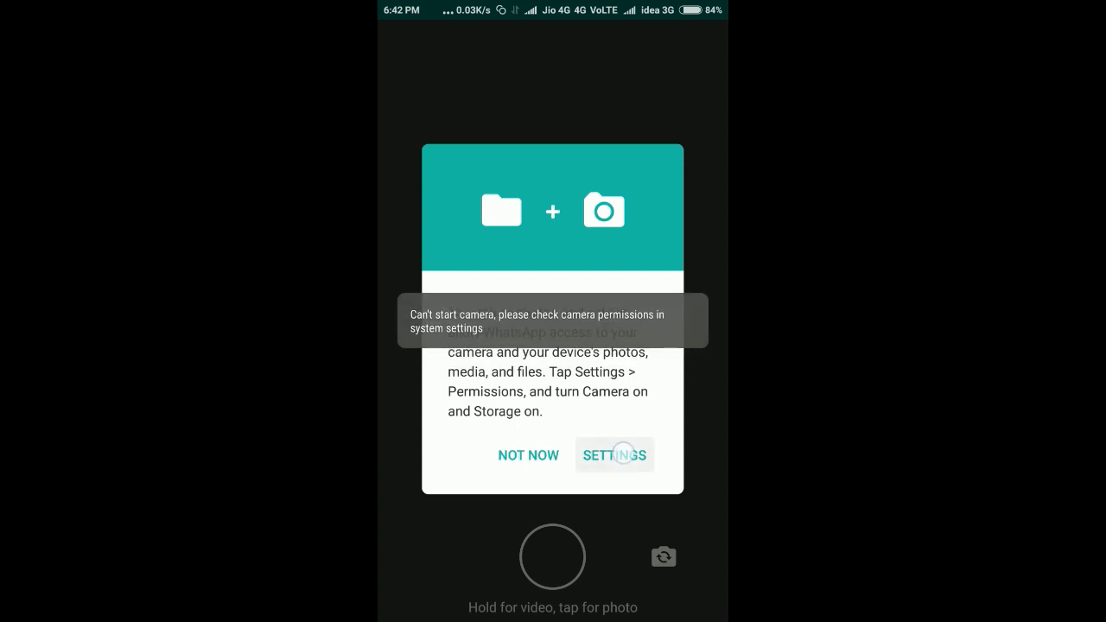
click(615, 456)
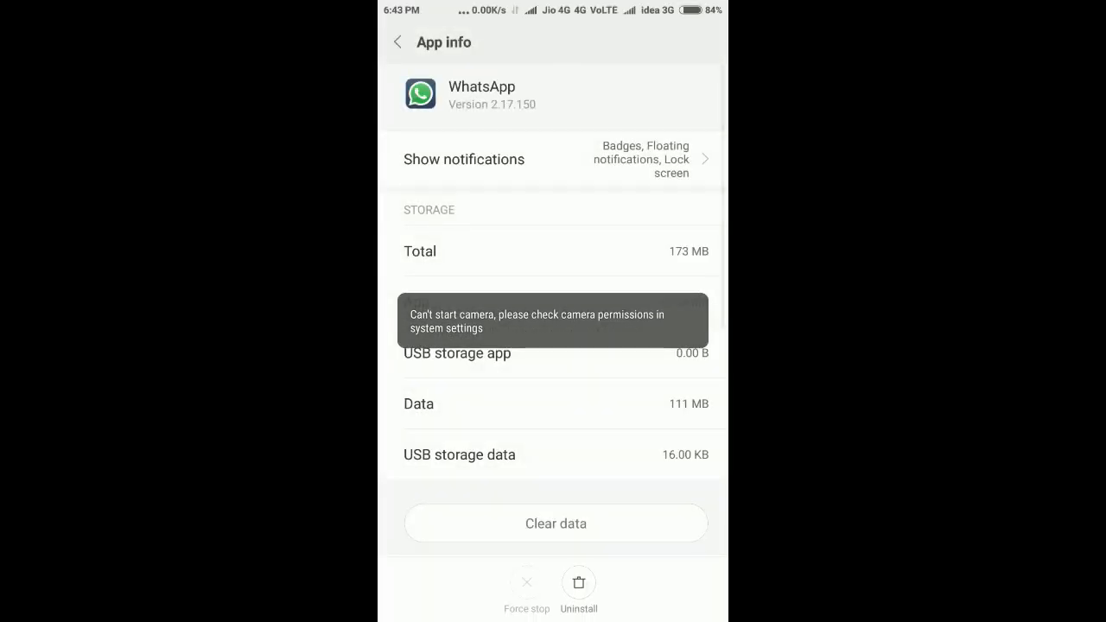
scroll(down, 3)
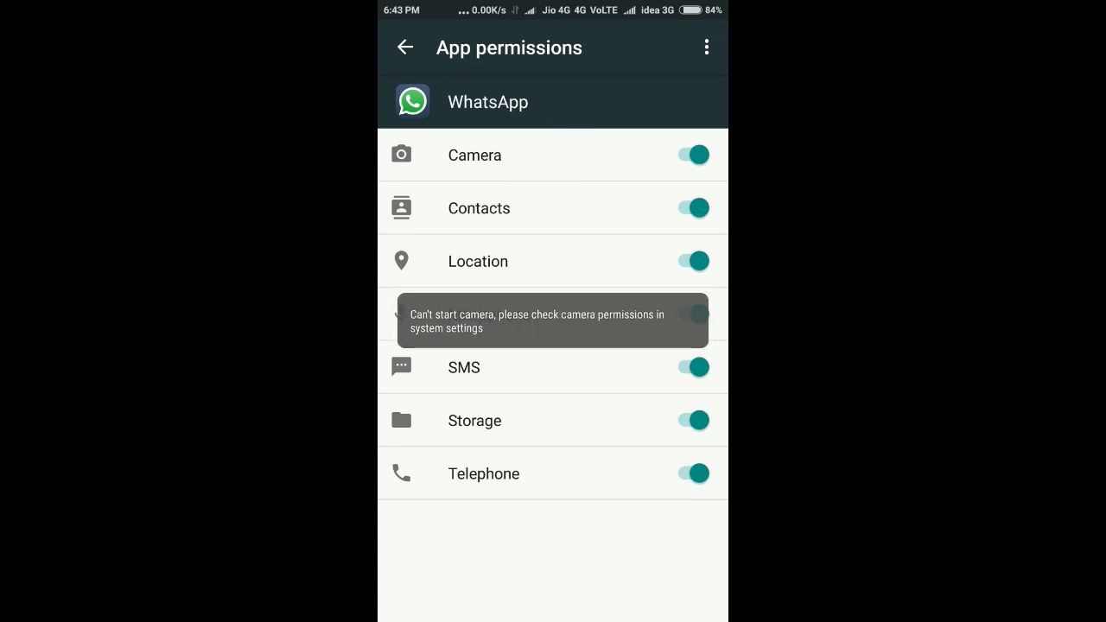
click(405, 49)
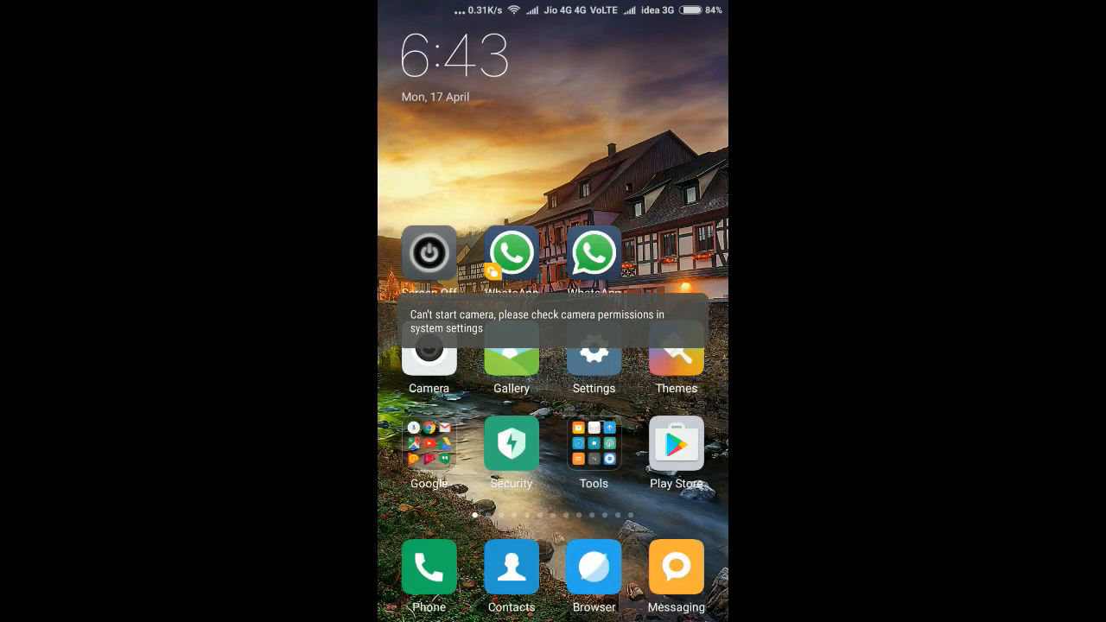
In MIUI Security's permission manager, locate the second WhatsApp in the Camera apps list.
click(512, 444)
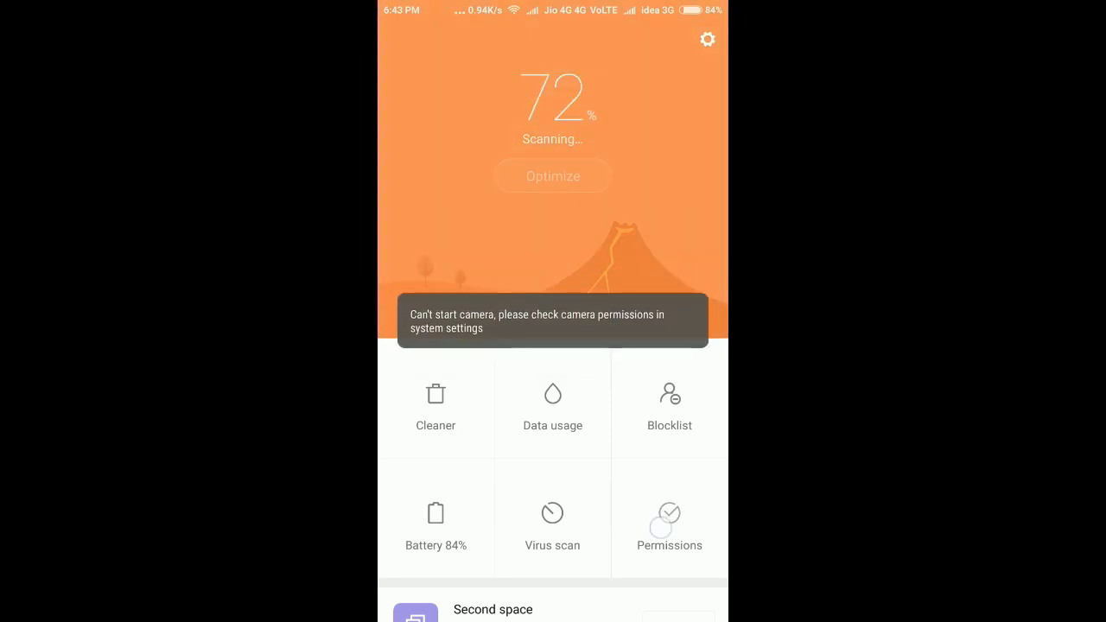
click(669, 527)
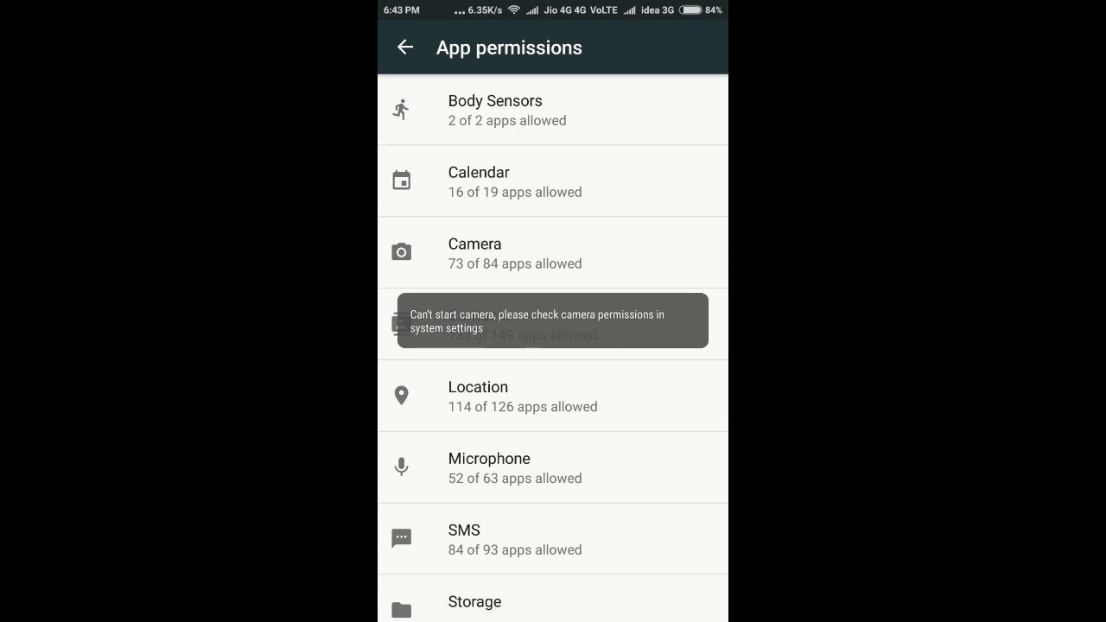
scroll(down, 3)
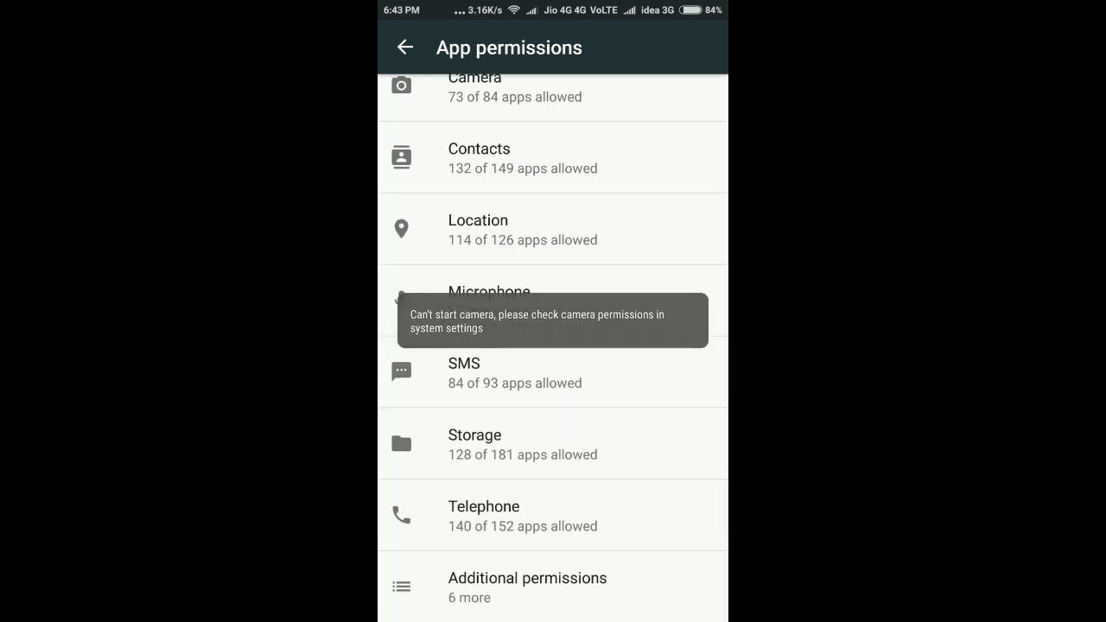
scroll(down, 3)
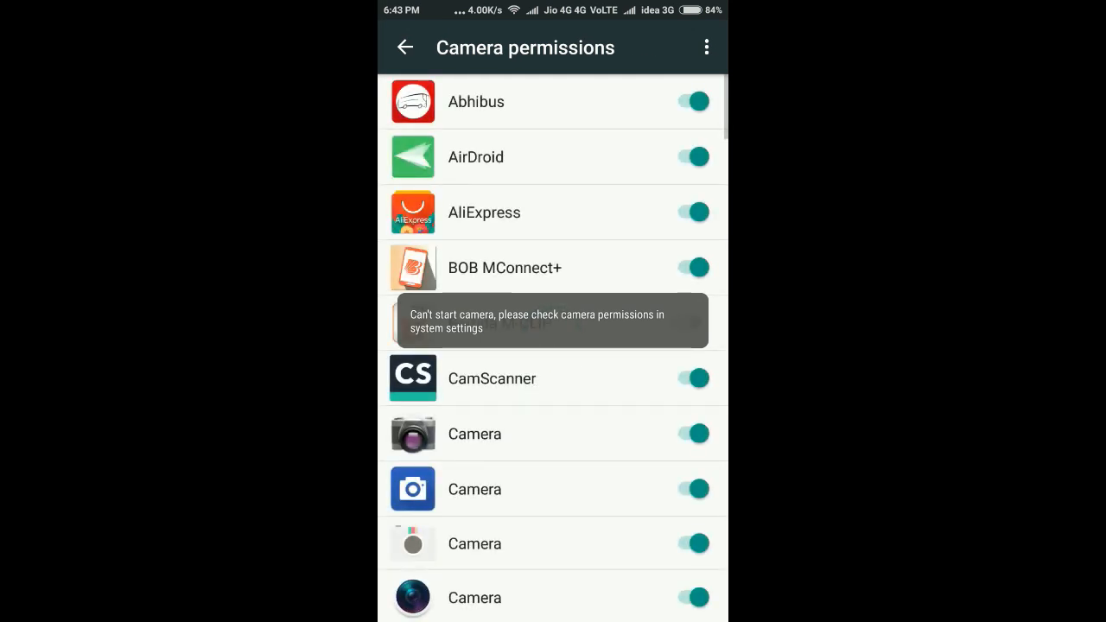
scroll(down, 3)
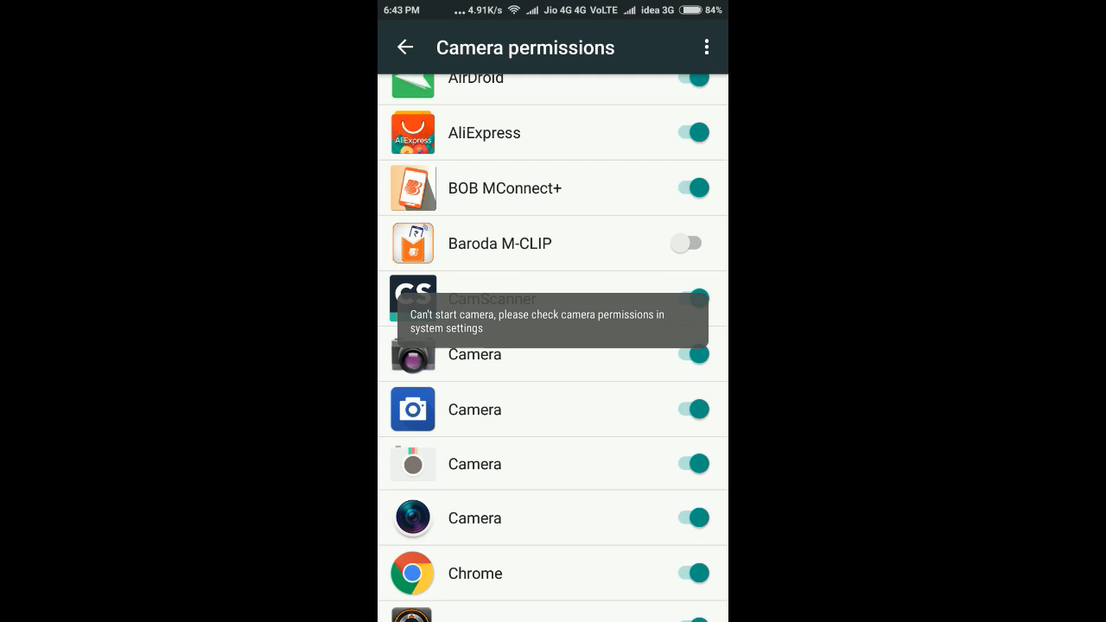
scroll(up, 3)
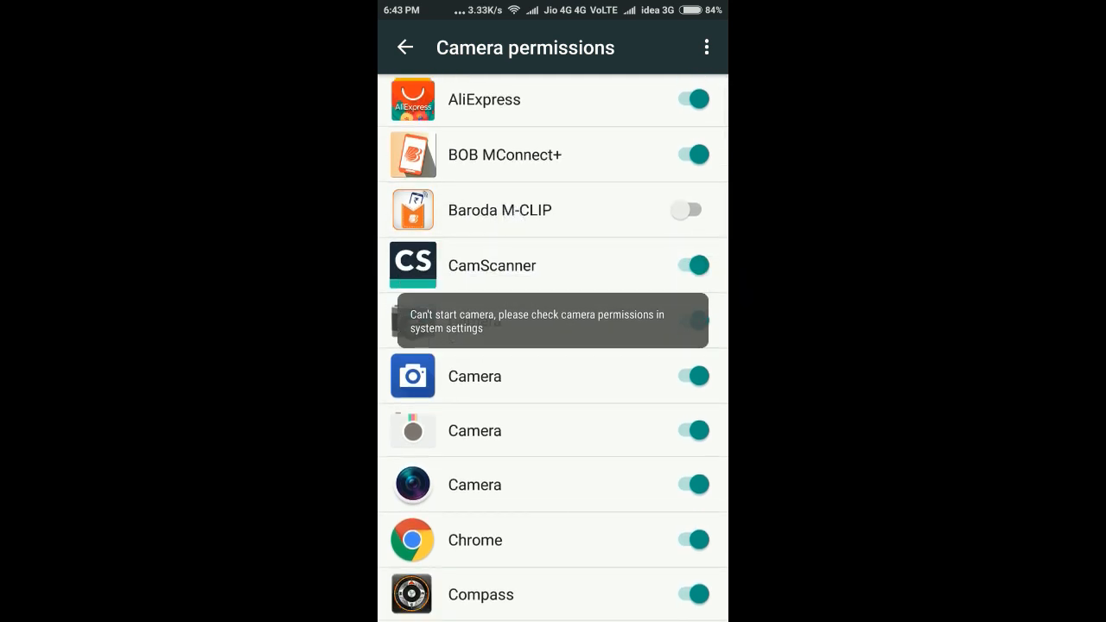
scroll(down, 3)
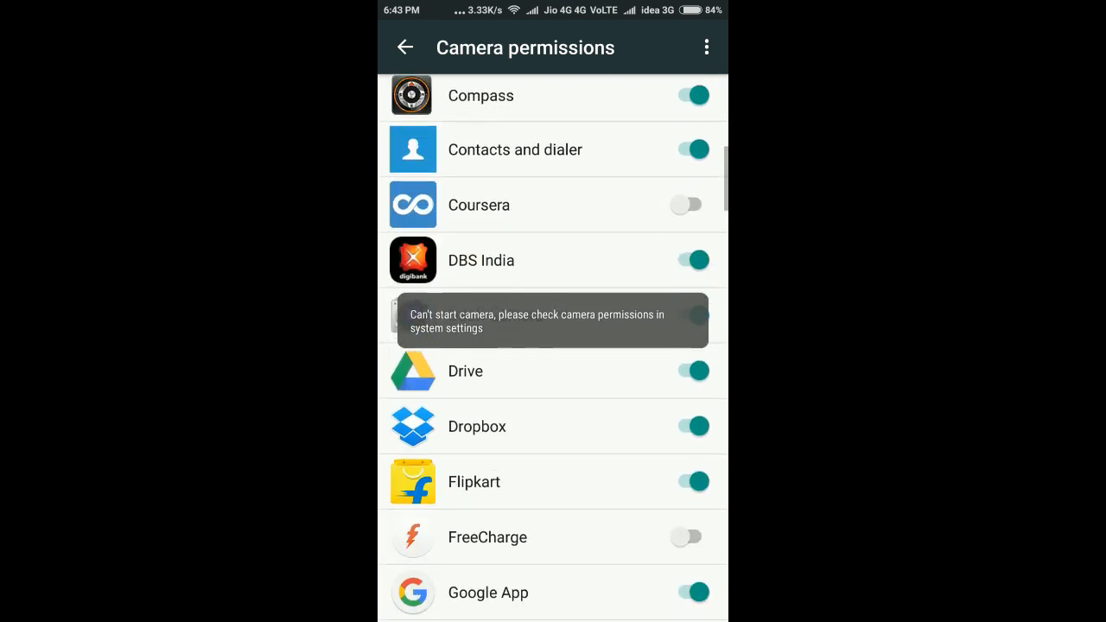
scroll(down, 3)
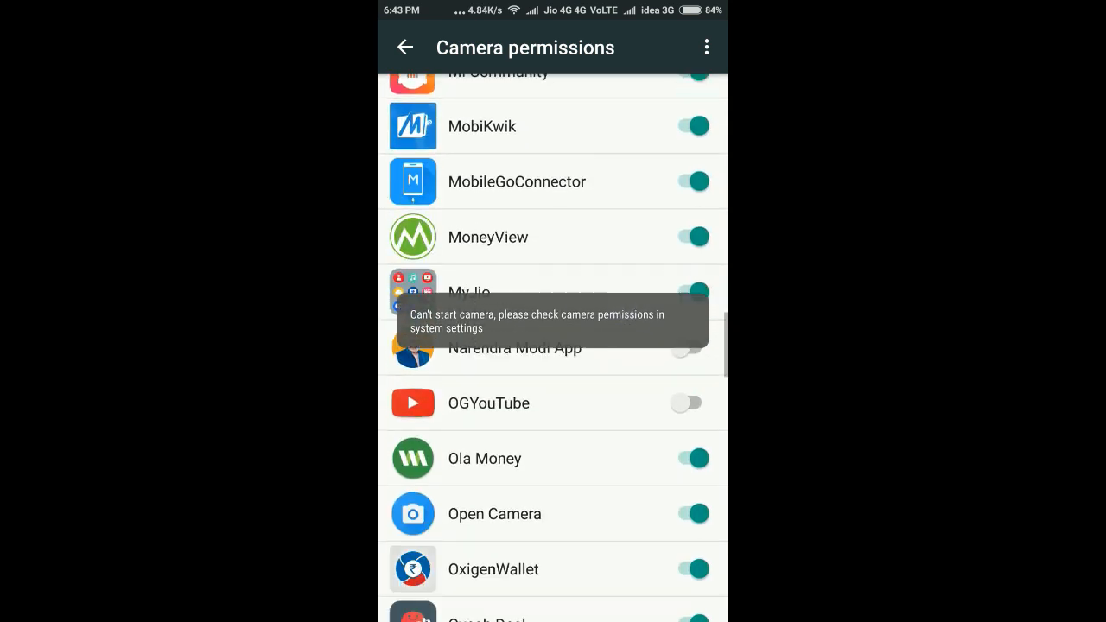
scroll(down, 3)
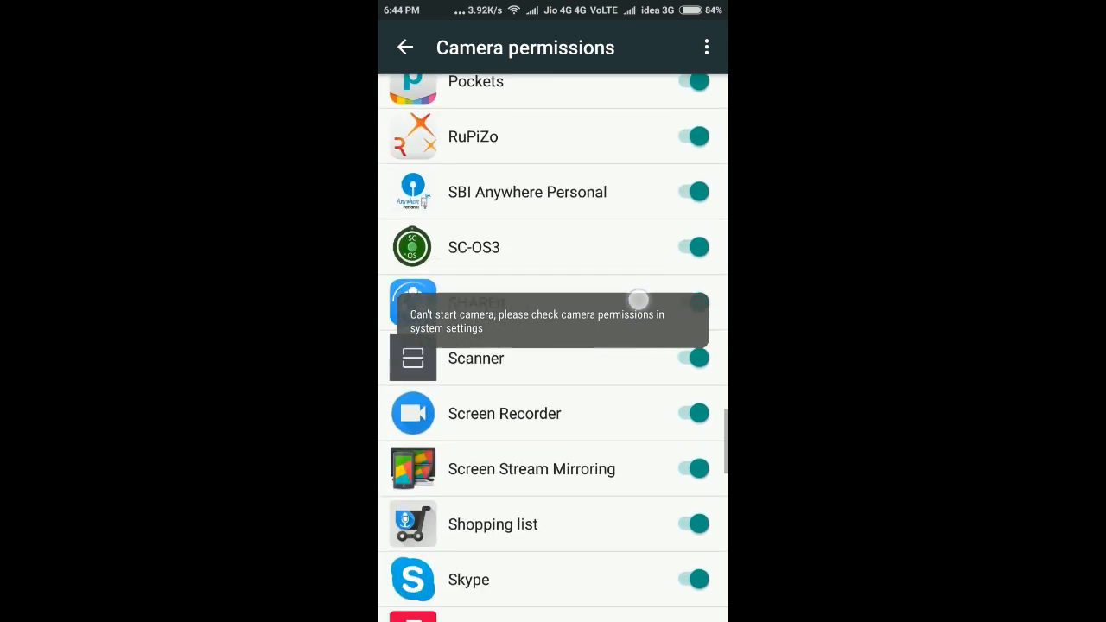
scroll(down, 3)
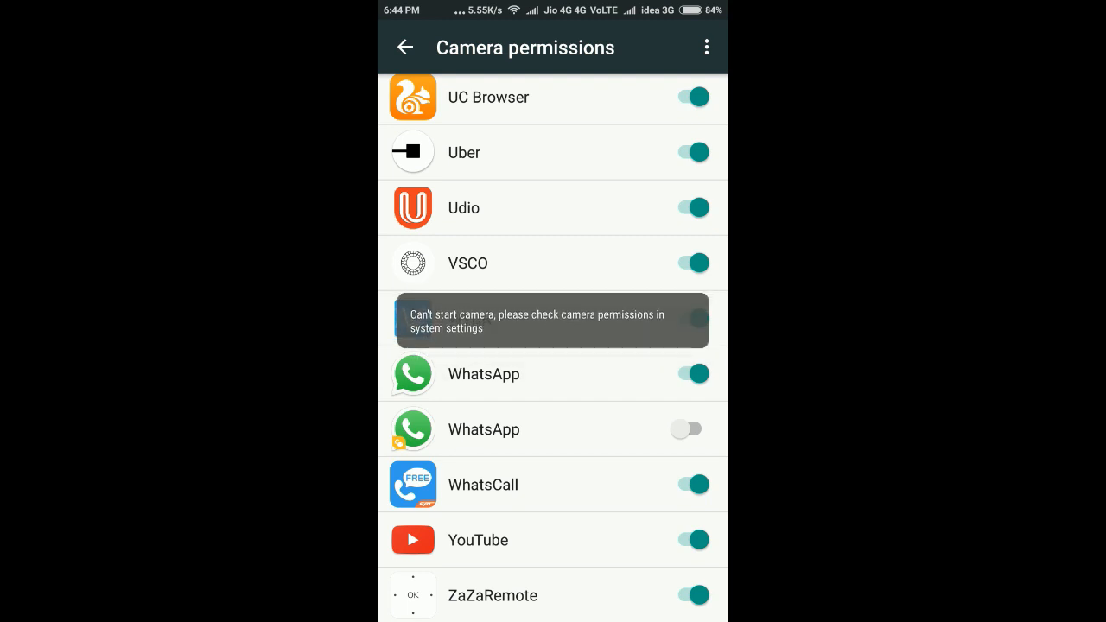
scroll(down, 3)
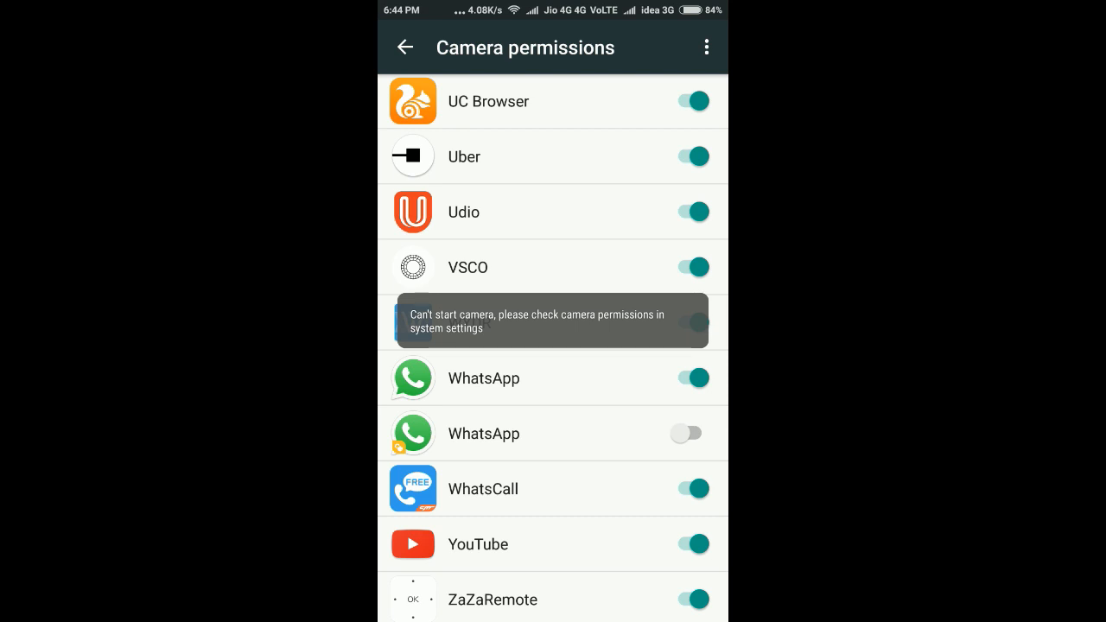
scroll(up, 3)
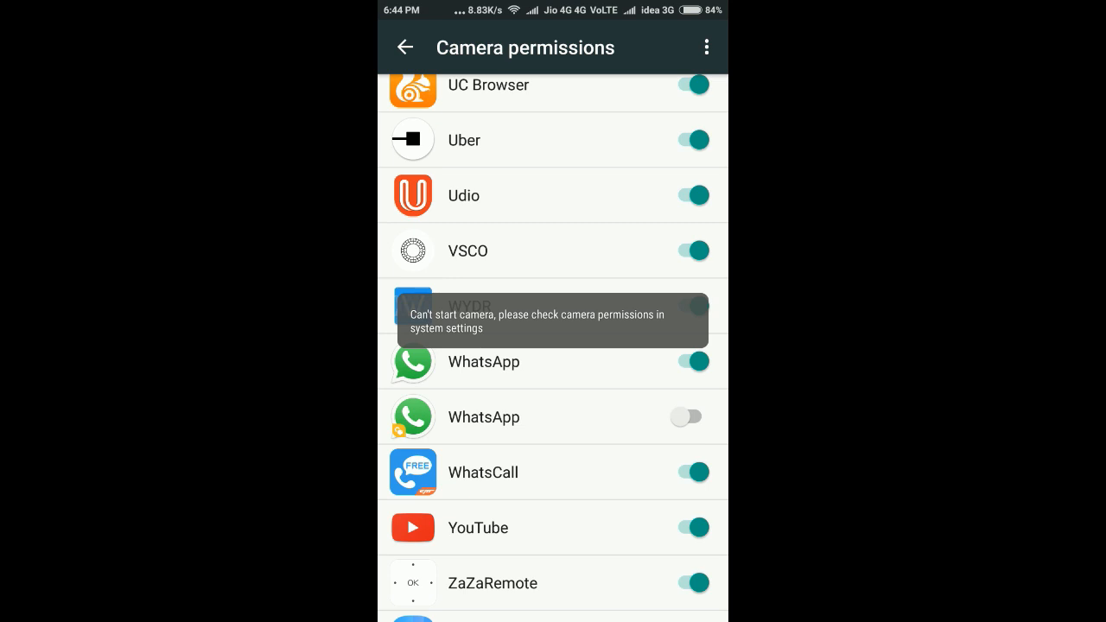
Switch on camera access for the second WhatsApp and return to Permissions.
click(688, 417)
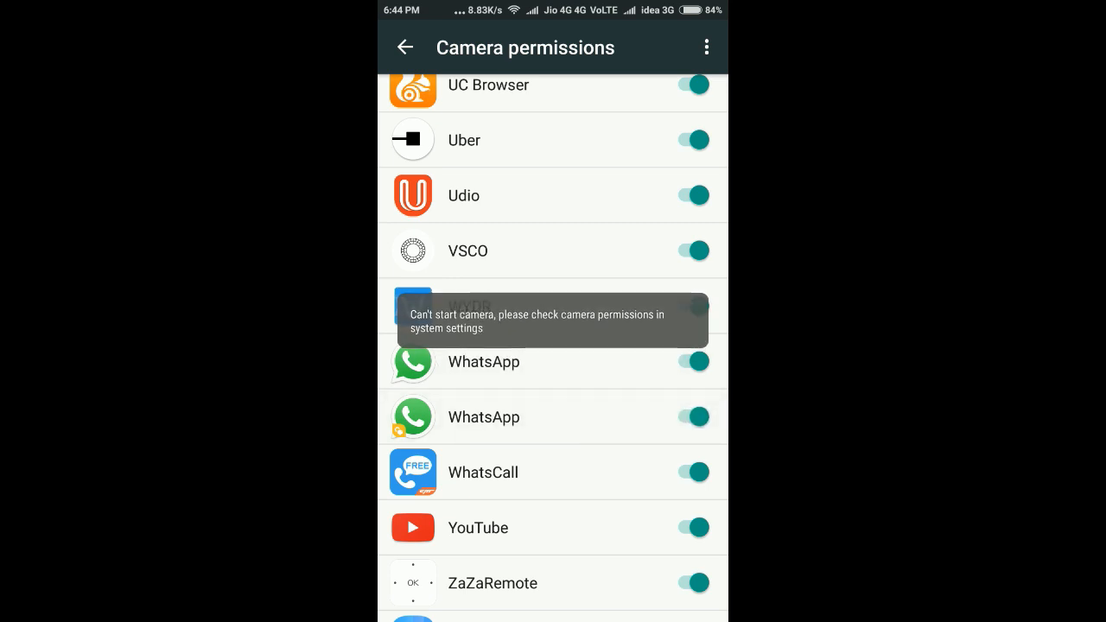
click(404, 47)
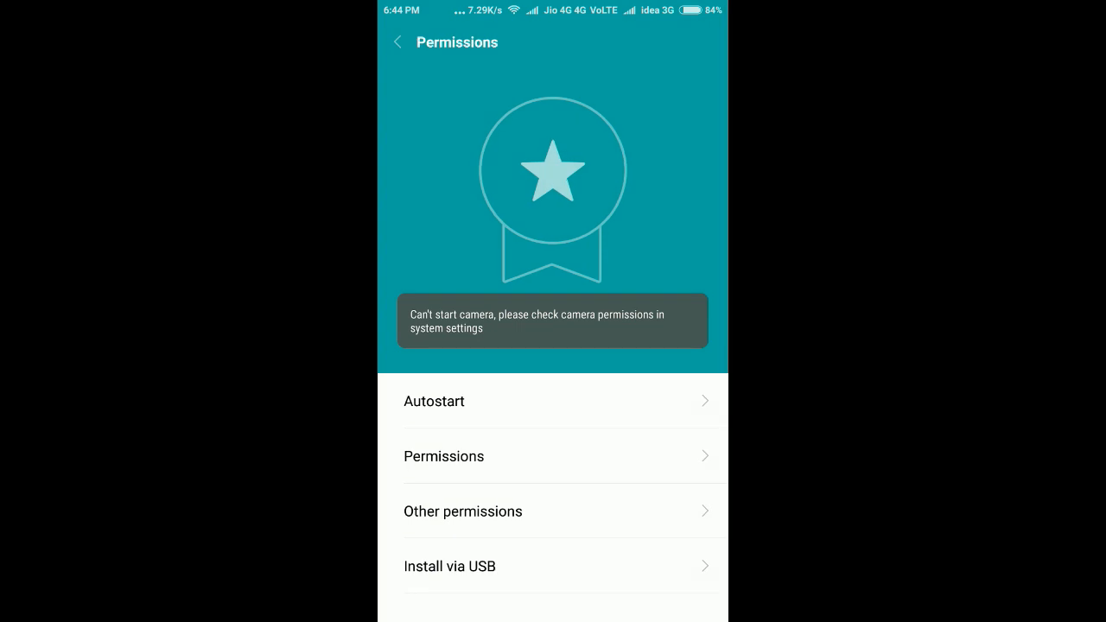
Grant the second WhatsApp contacts access in the Contacts list, then move to Location.
click(442, 457)
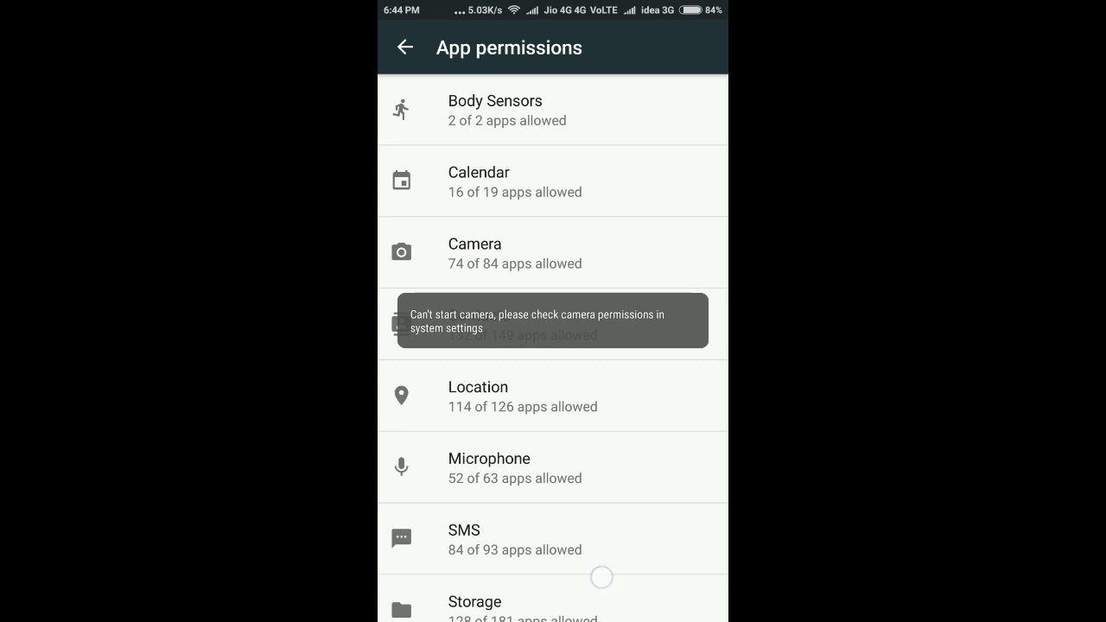
scroll(down, 3)
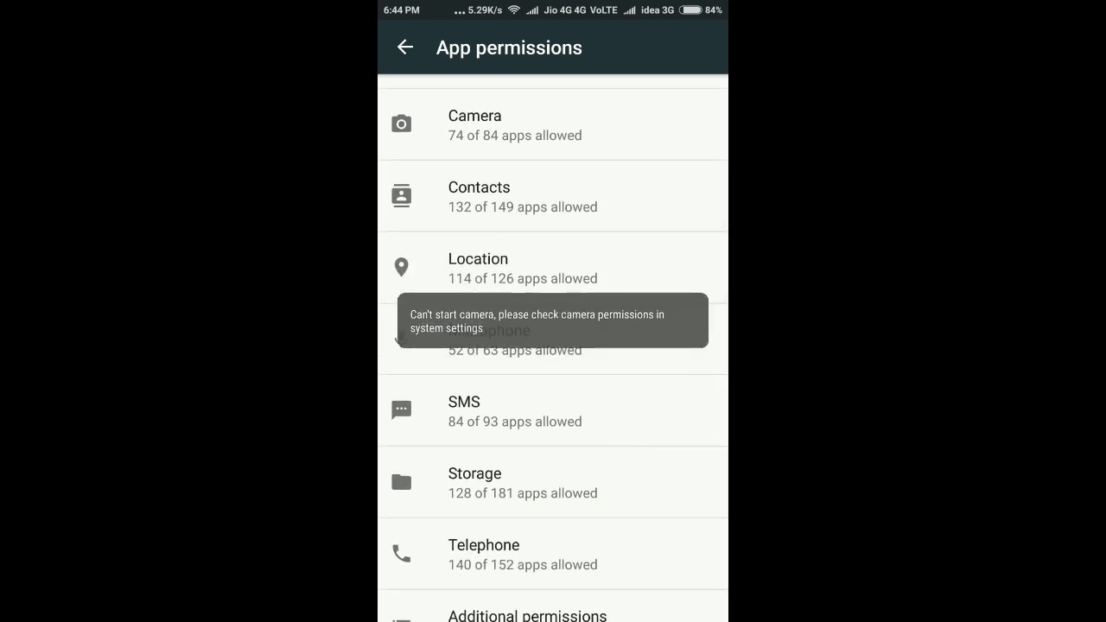
click(553, 198)
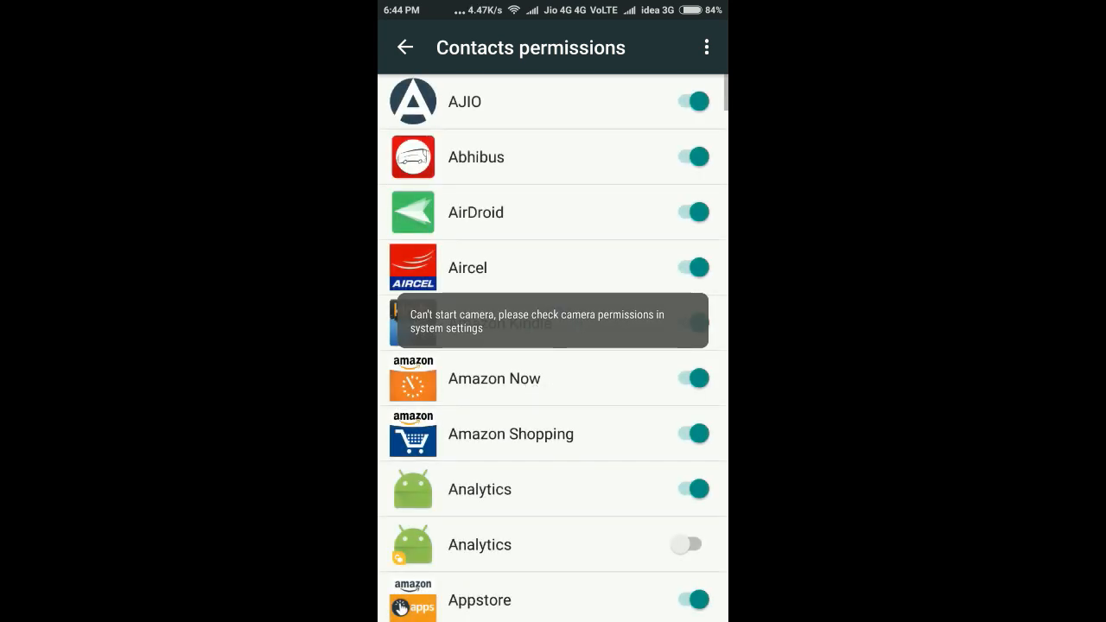
scroll(down, 3)
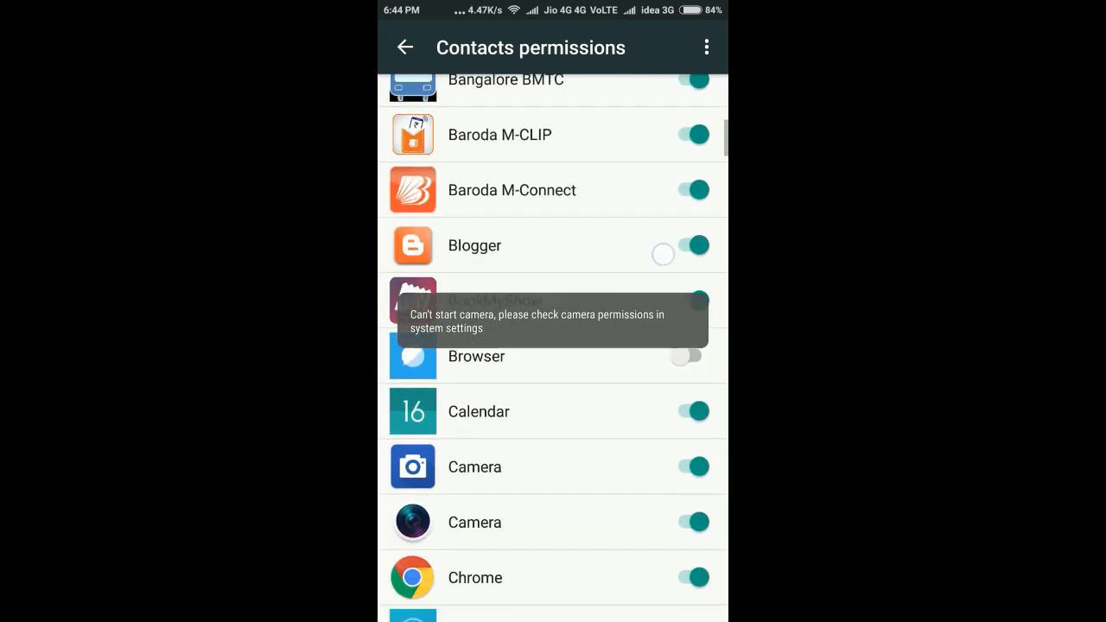
scroll(down, 3)
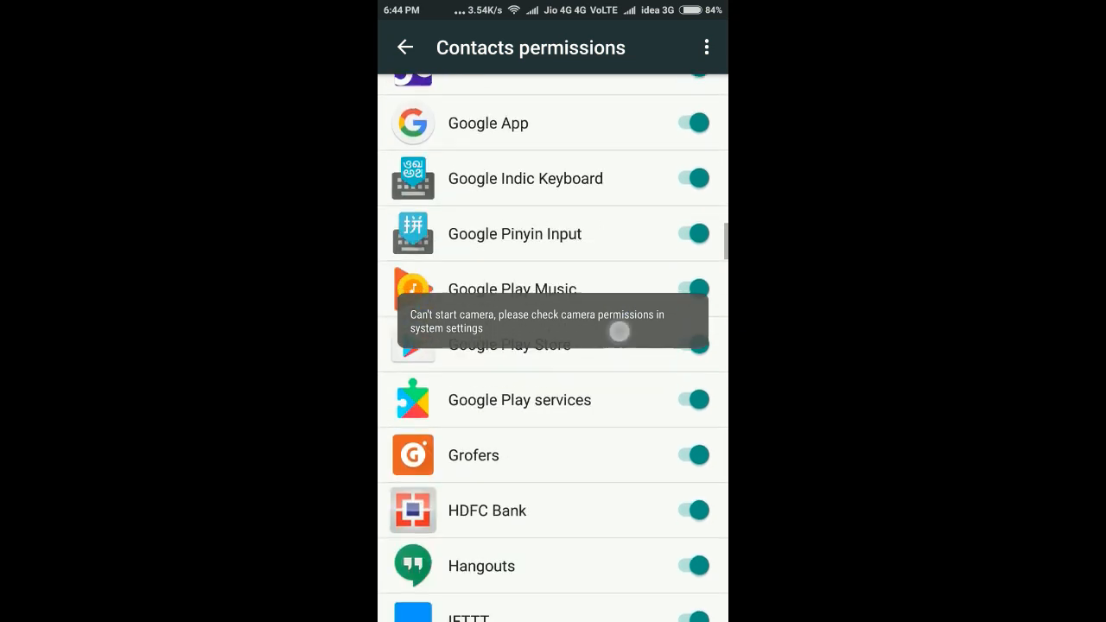
scroll(down, 3)
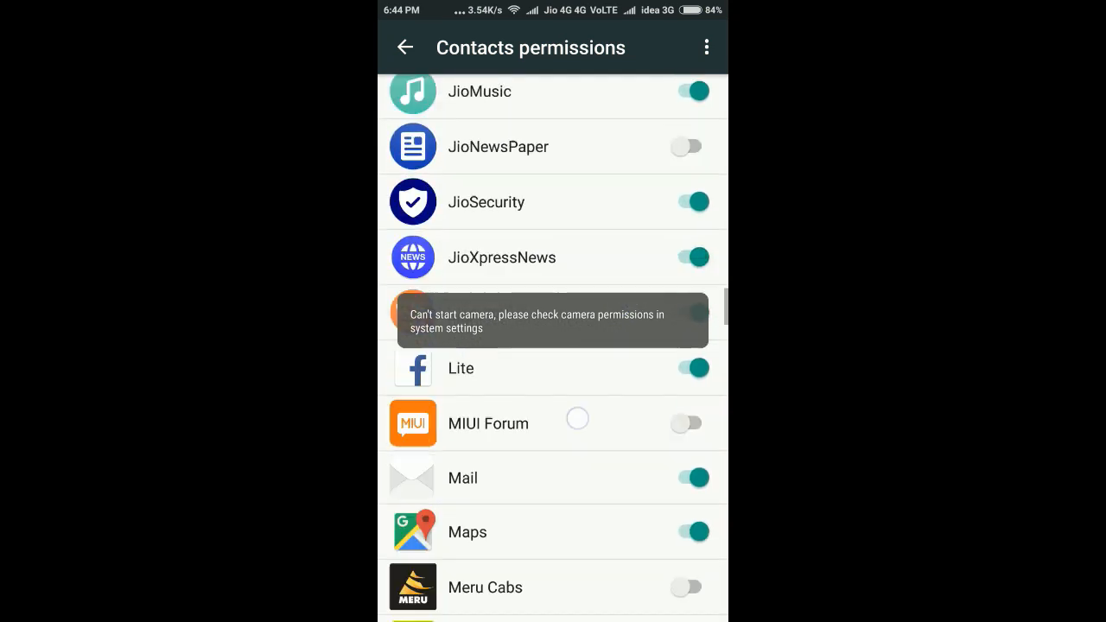
scroll(down, 3)
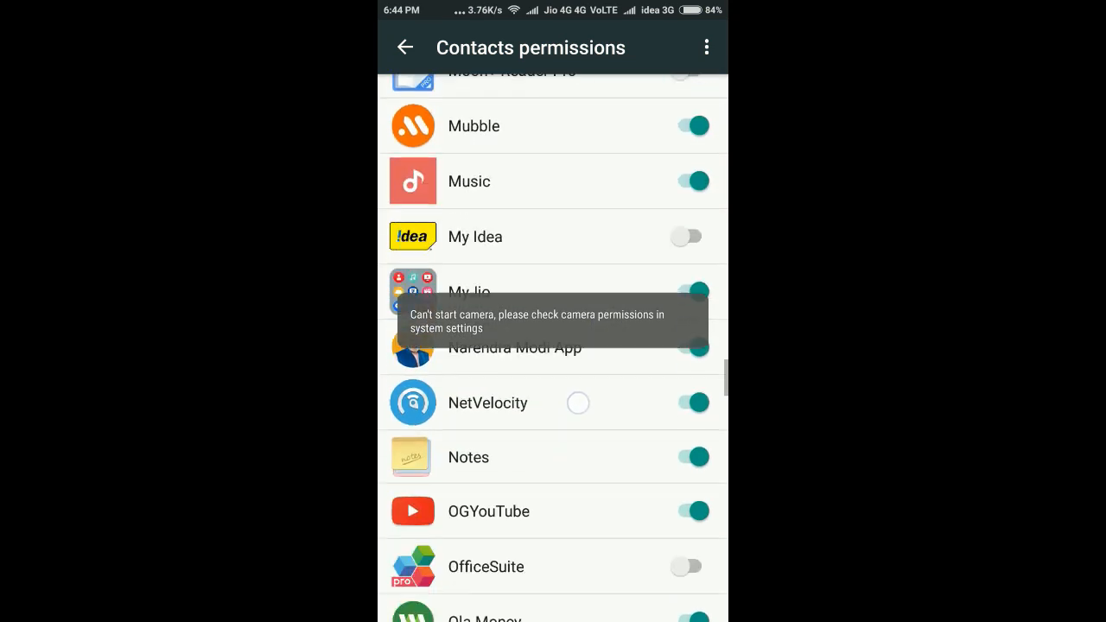
scroll(down, 3)
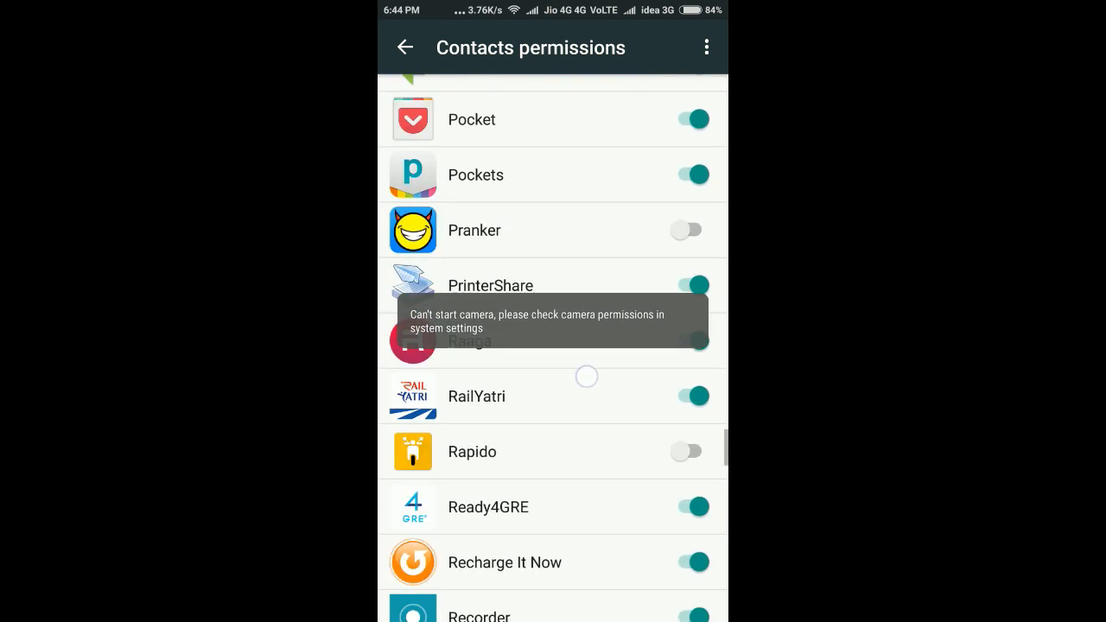
scroll(down, 3)
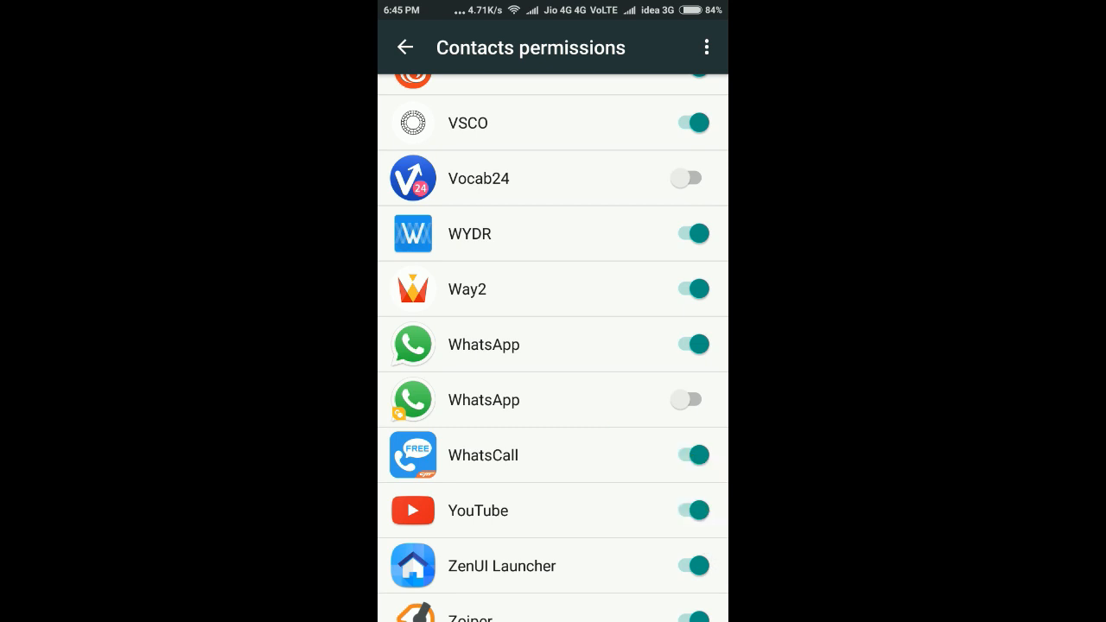
click(688, 401)
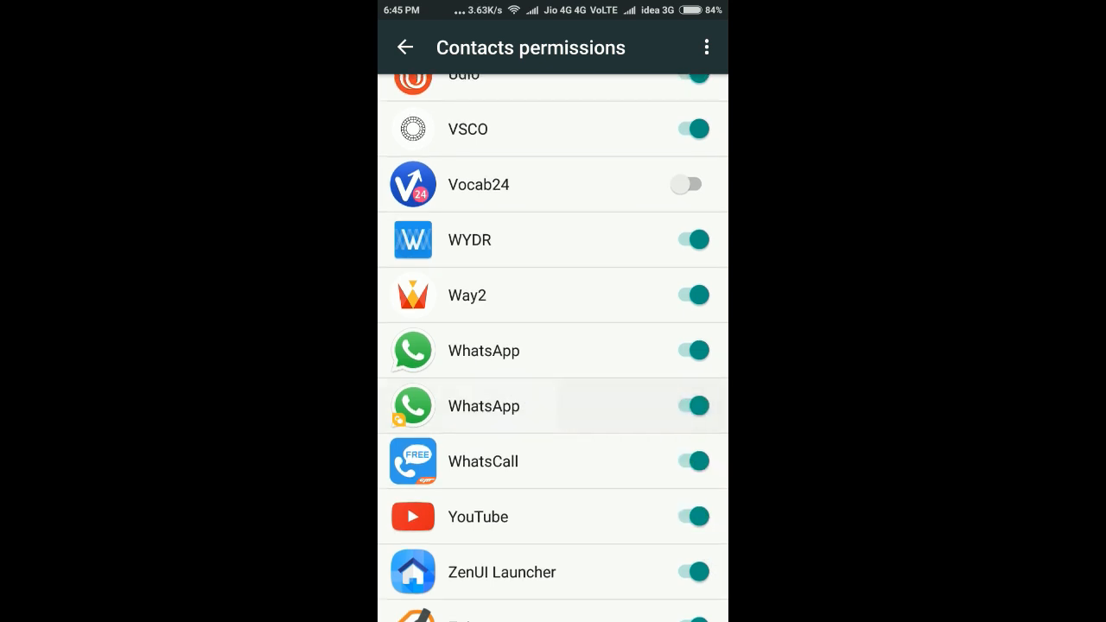
click(405, 49)
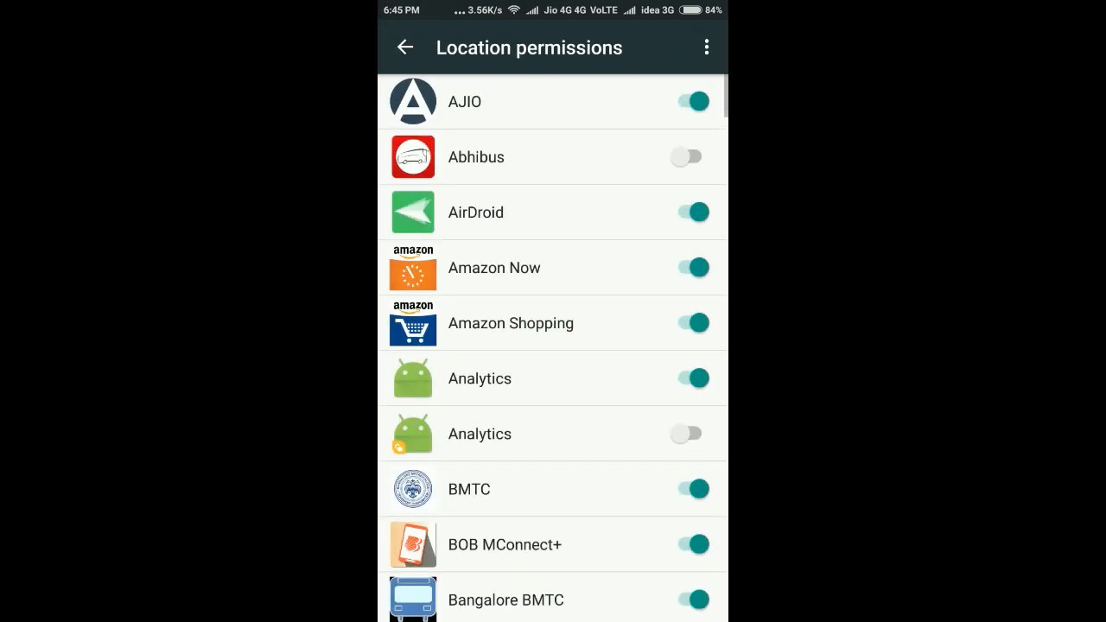
Grant the second WhatsApp location access and return to the App permissions categories.
scroll(down, 3)
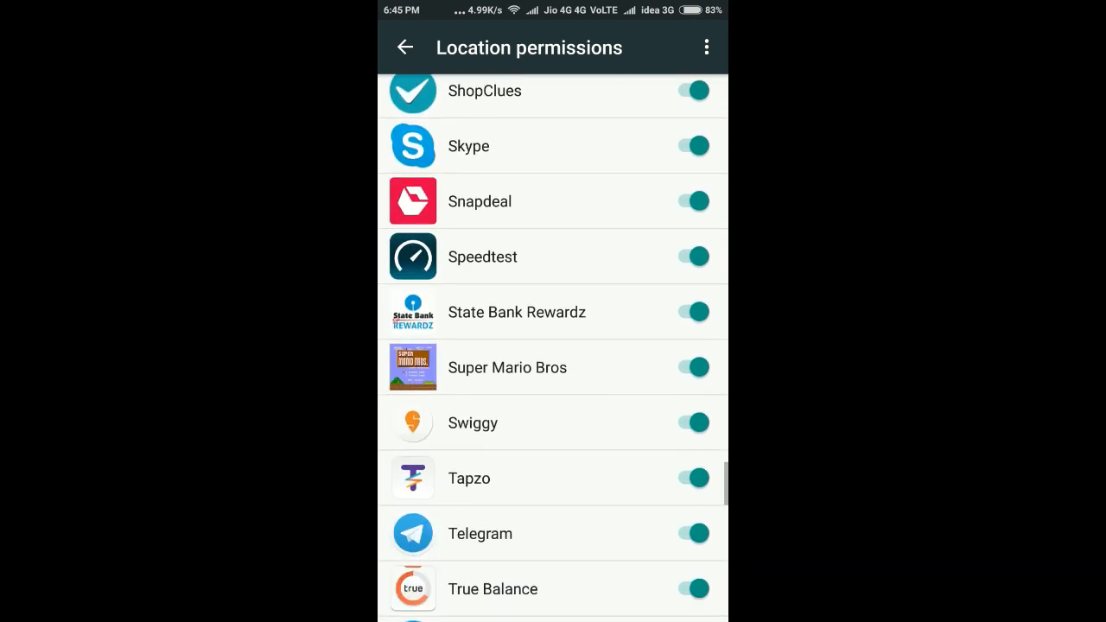
scroll(down, 3)
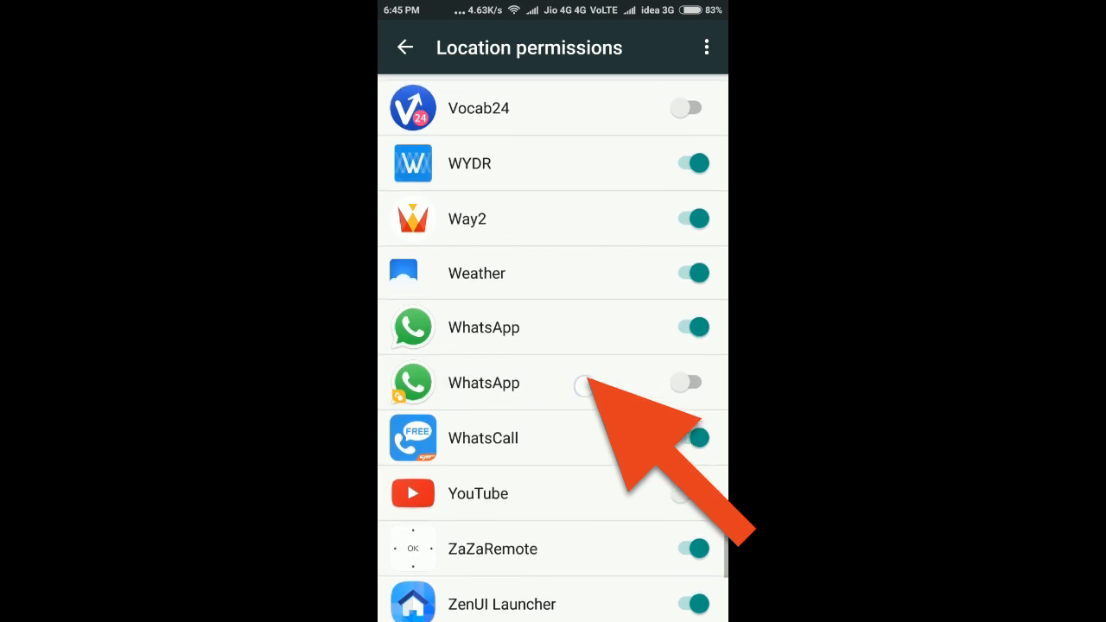
scroll(up, 3)
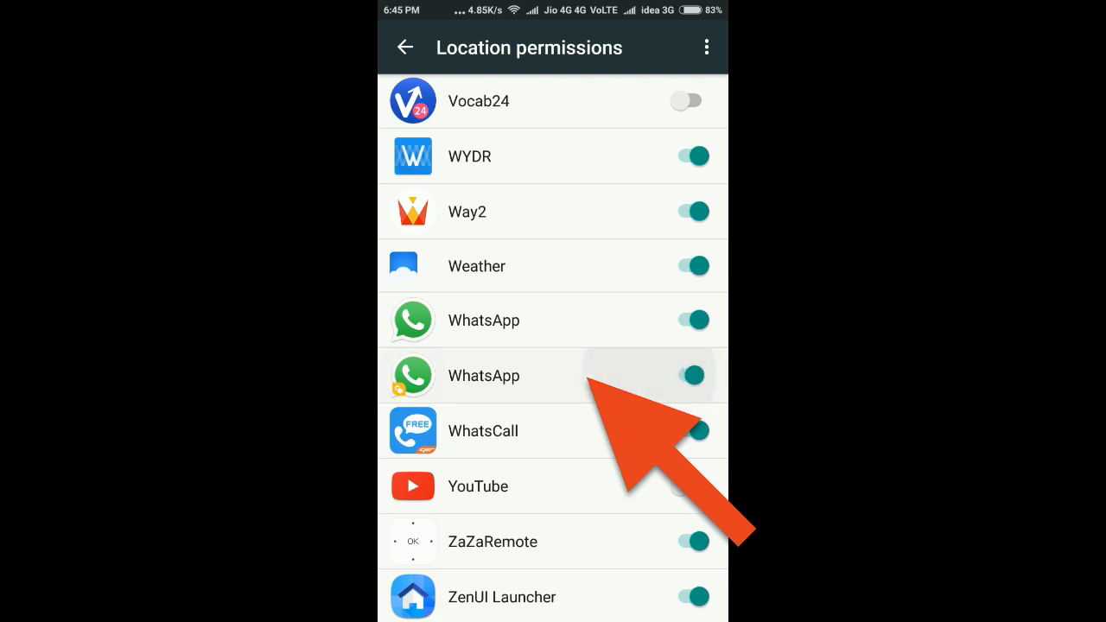
click(404, 49)
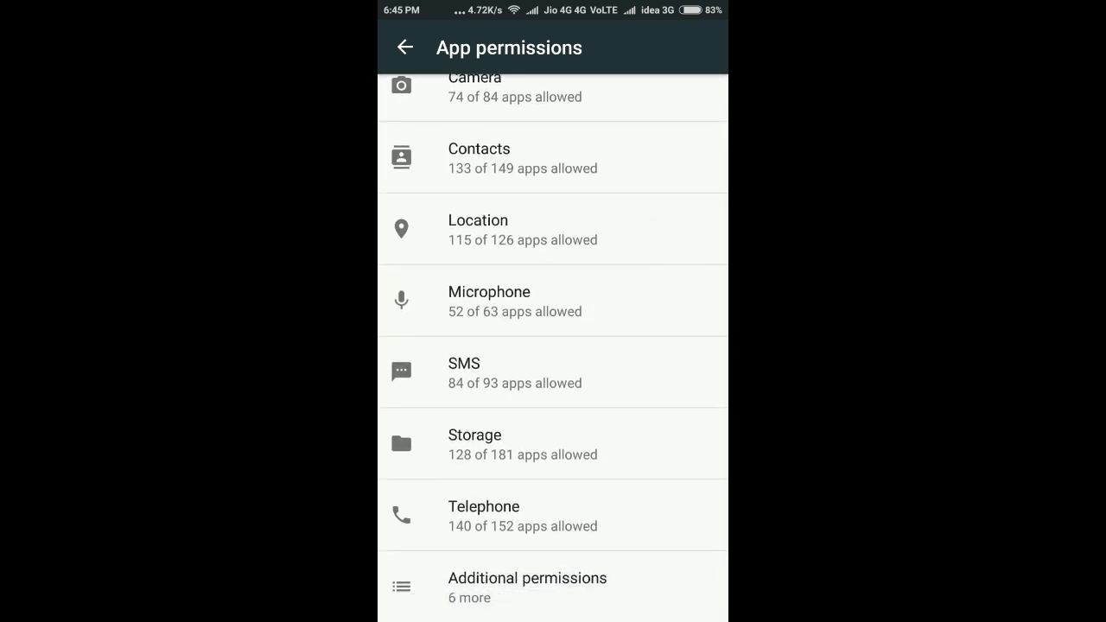
Grant the second WhatsApp storage access in the Storage list and return to App permissions.
click(523, 443)
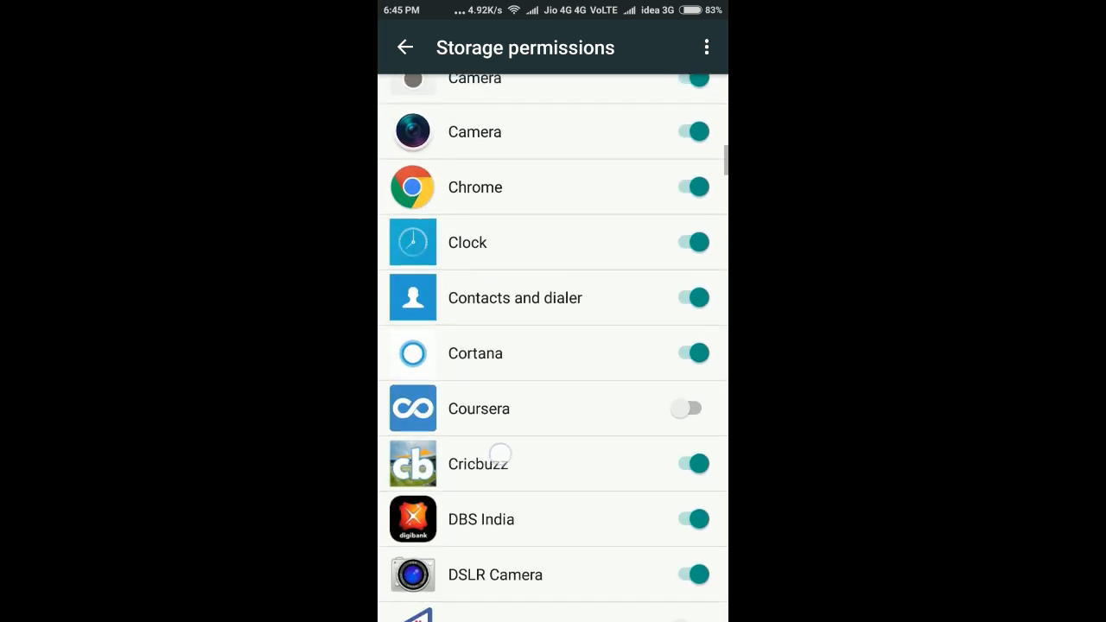
scroll(down, 3)
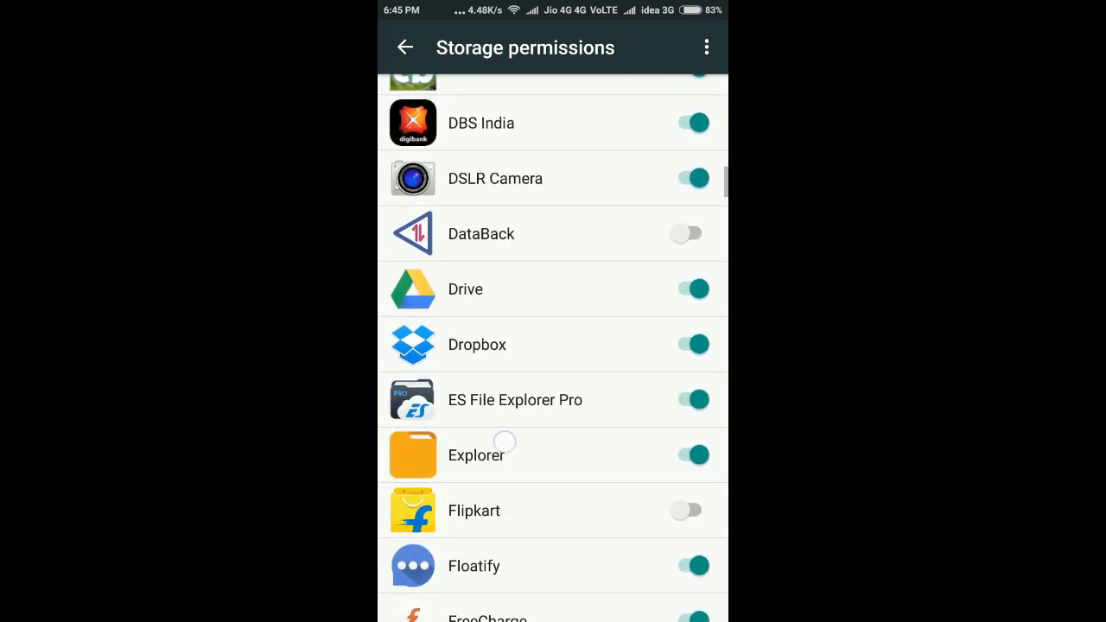
scroll(down, 3)
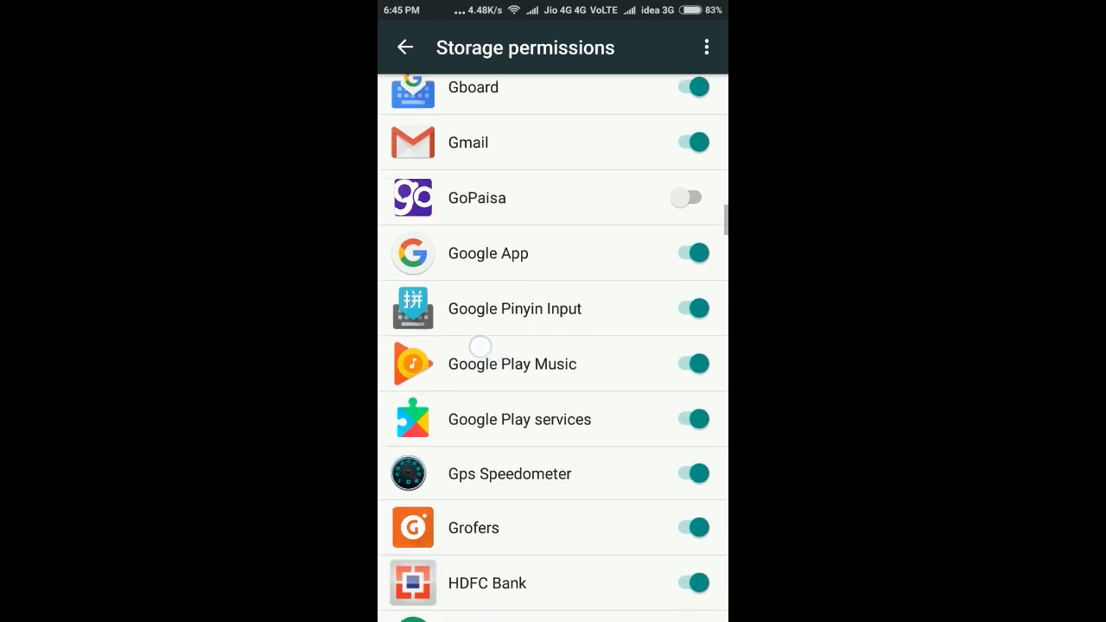
scroll(down, 3)
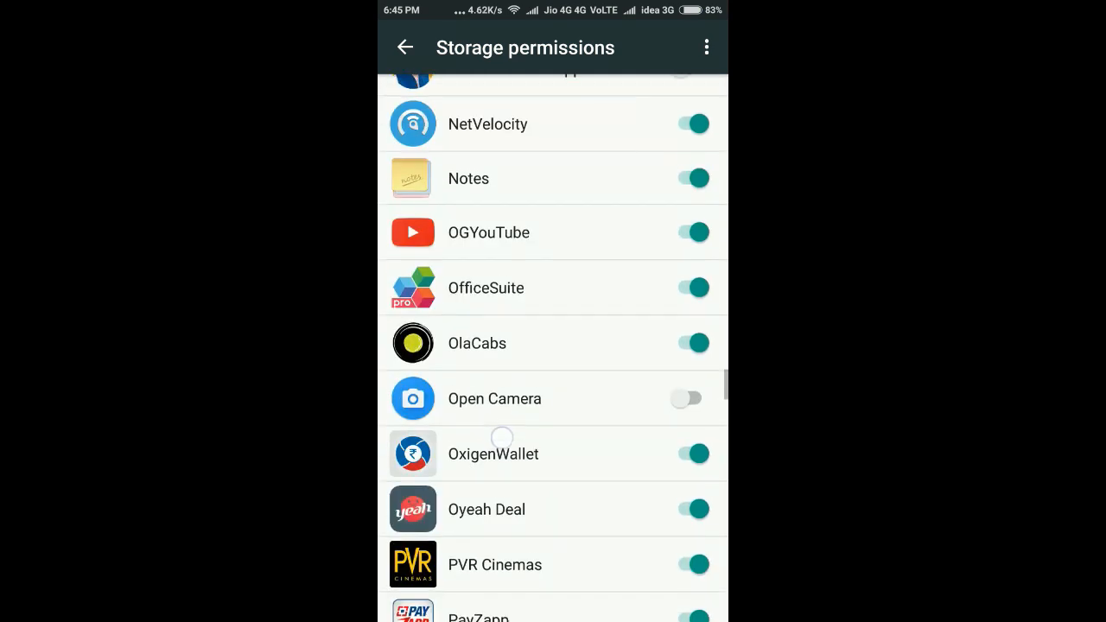
scroll(down, 3)
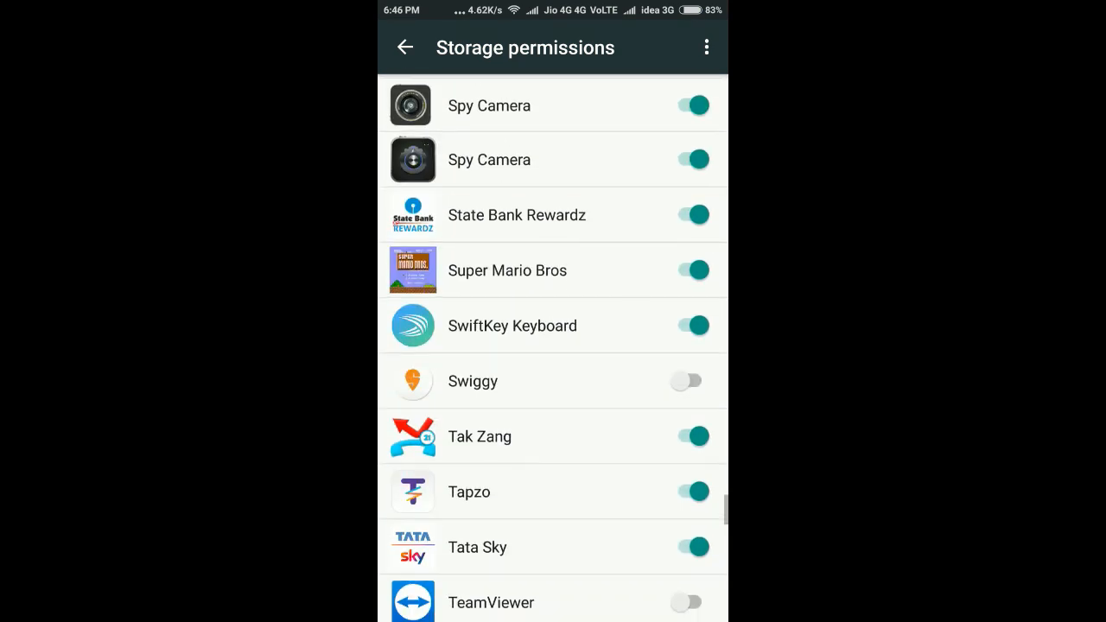
scroll(down, 3)
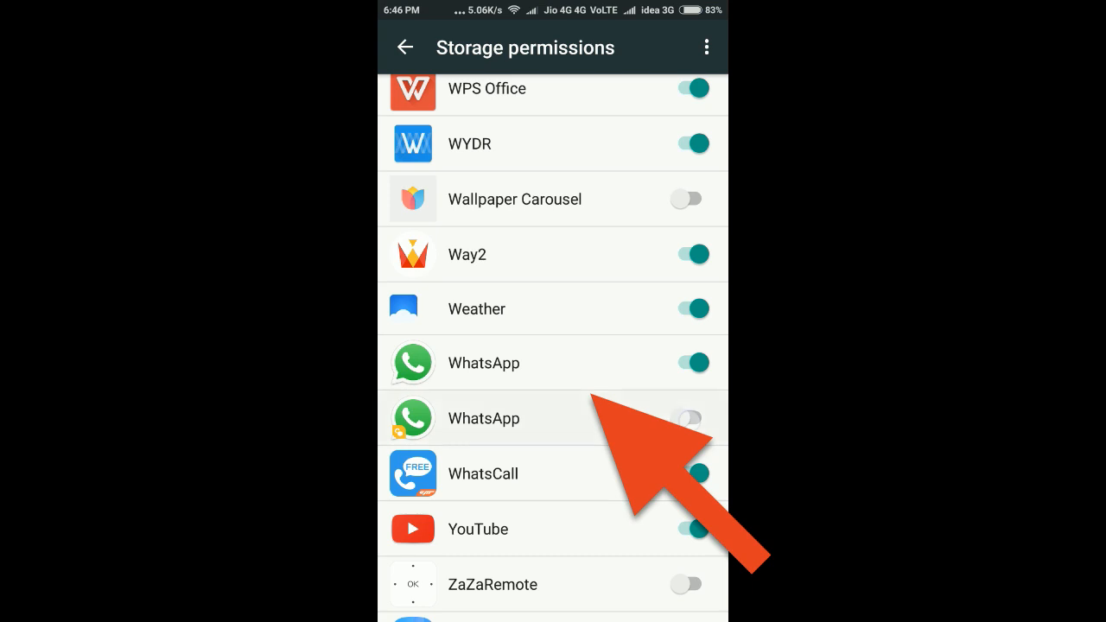
click(690, 417)
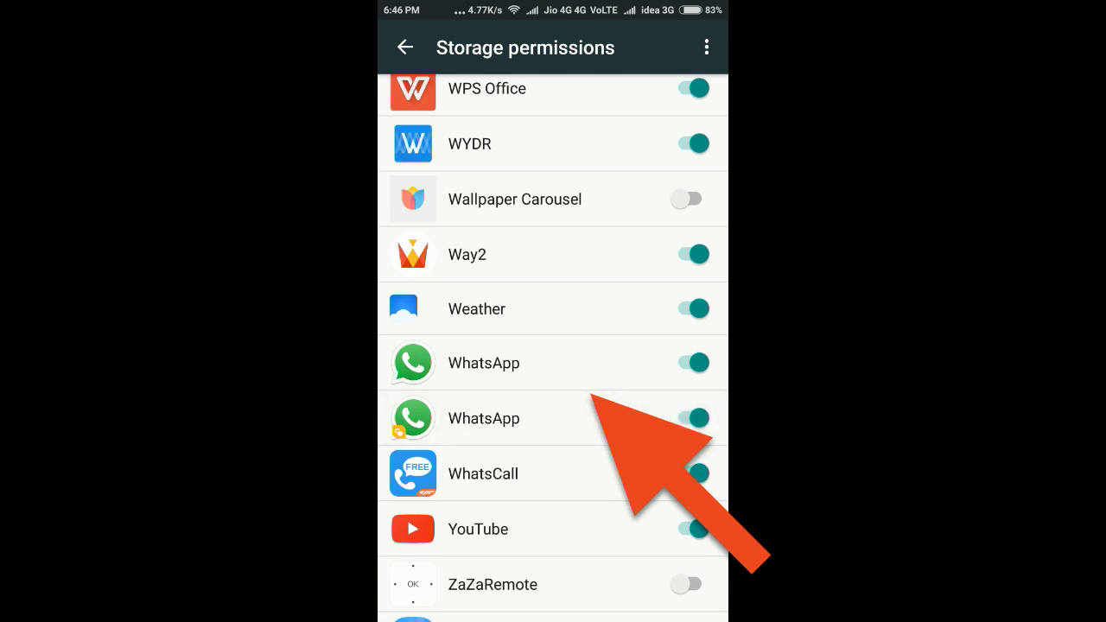
click(404, 48)
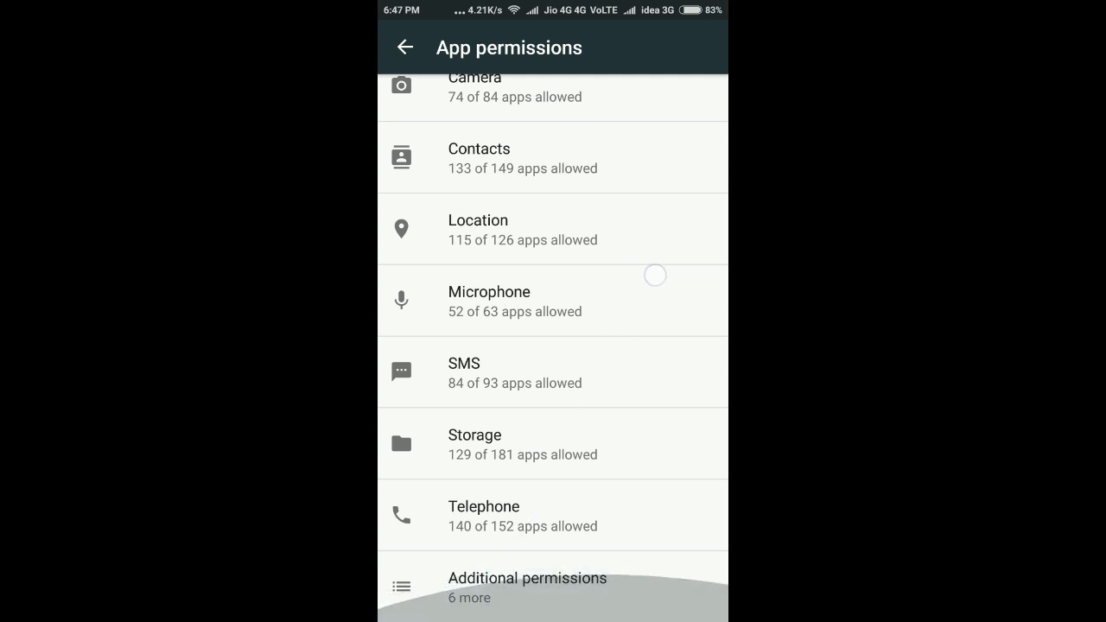
Confirm both WhatsApp entries have SMS access, then leave Security for the recent apps screen.
click(528, 577)
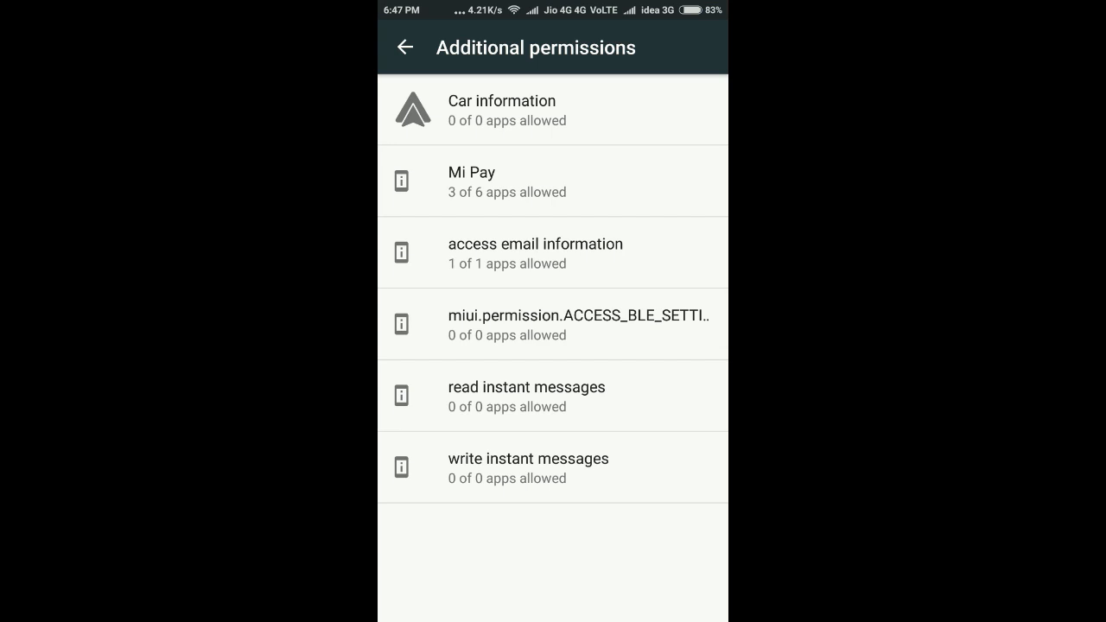
click(404, 49)
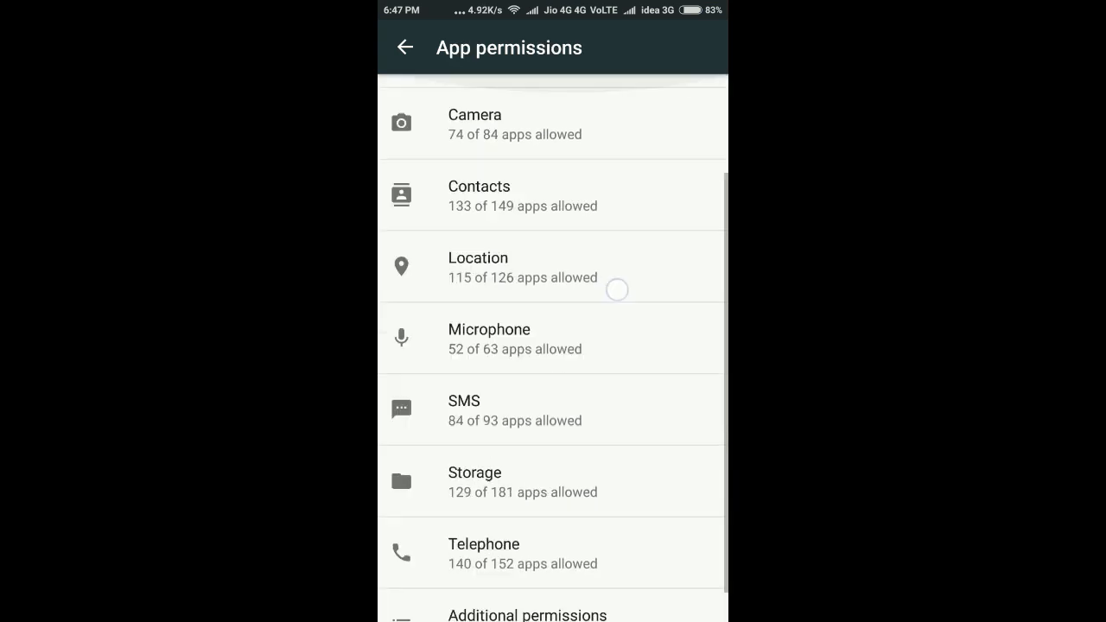
click(554, 480)
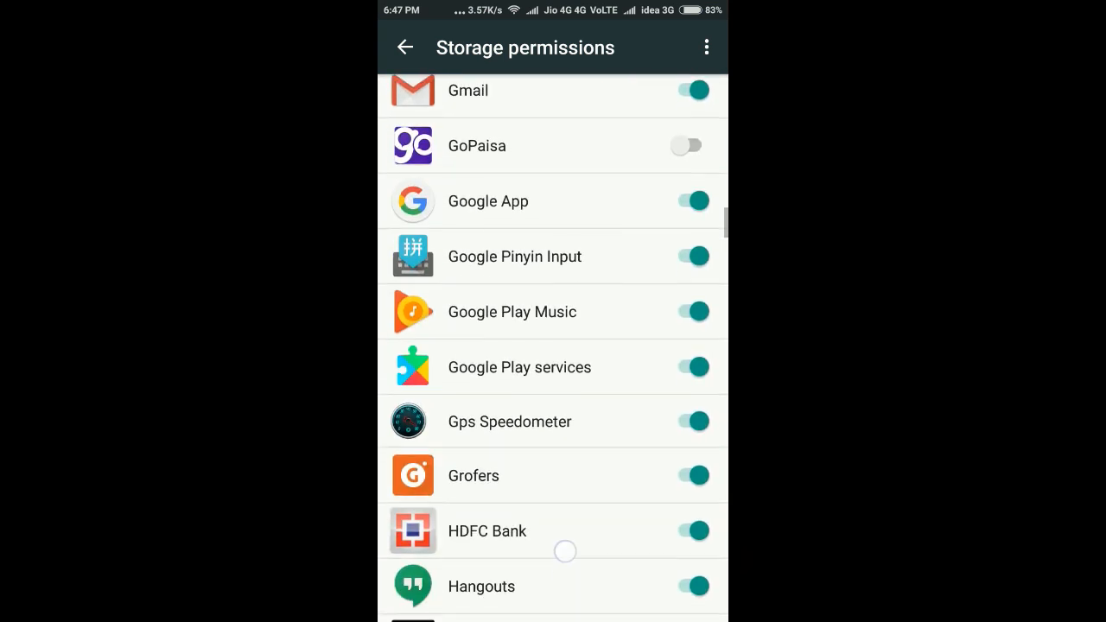
scroll(down, 3)
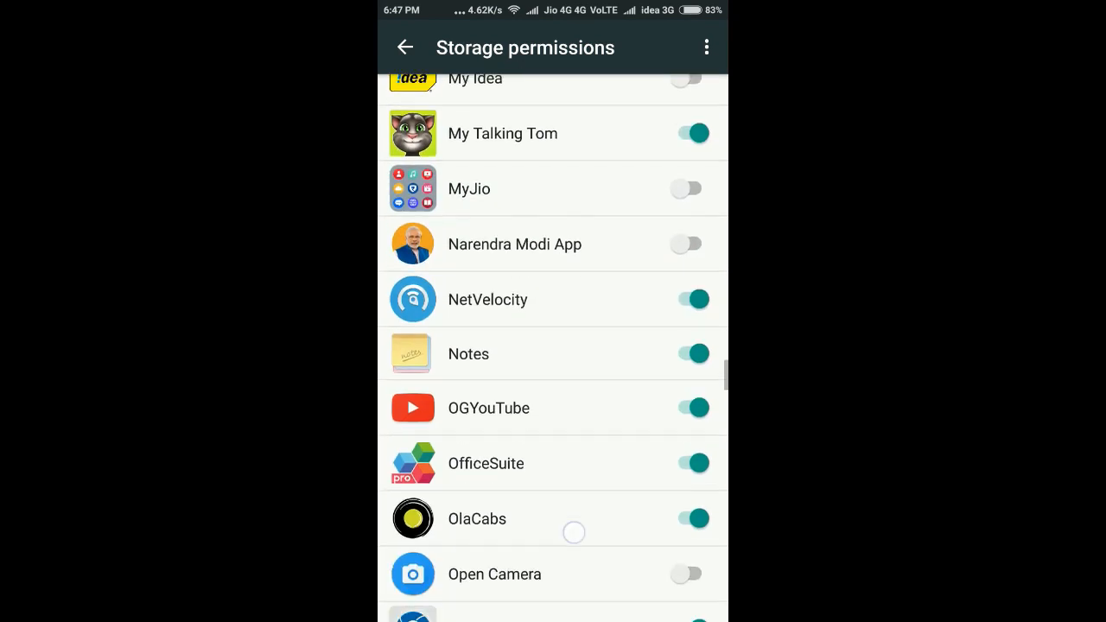
scroll(down, 3)
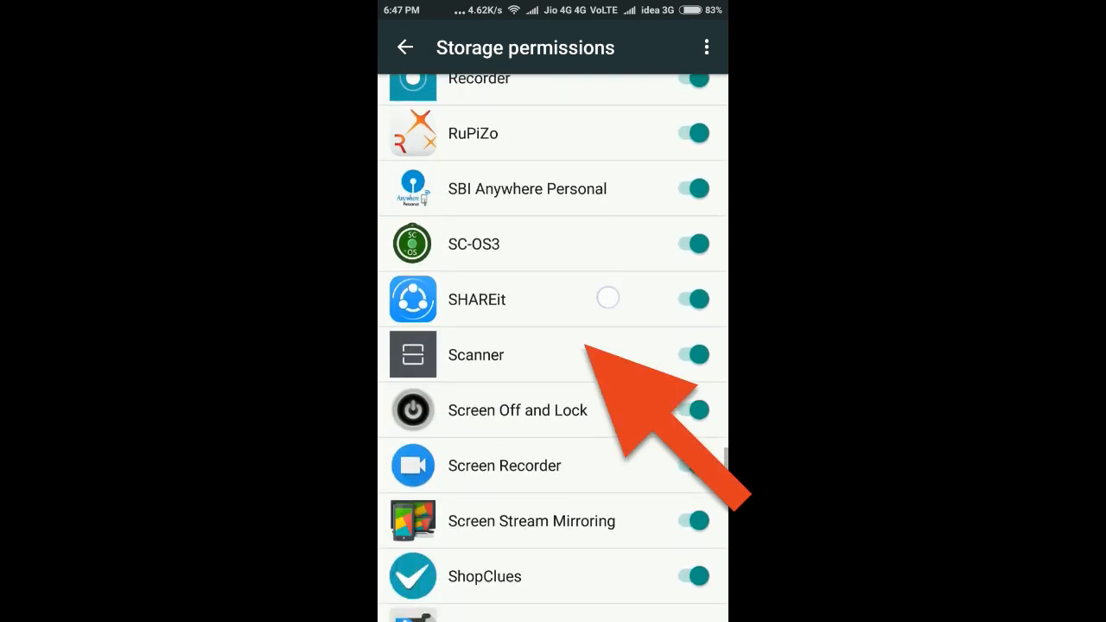
scroll(down, 3)
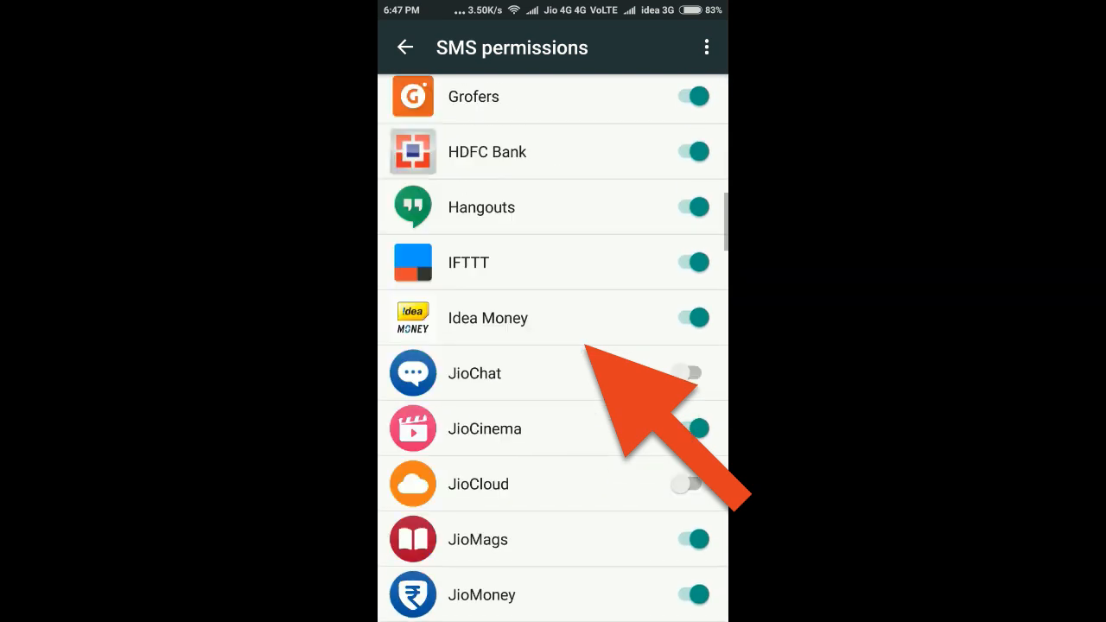
scroll(down, 3)
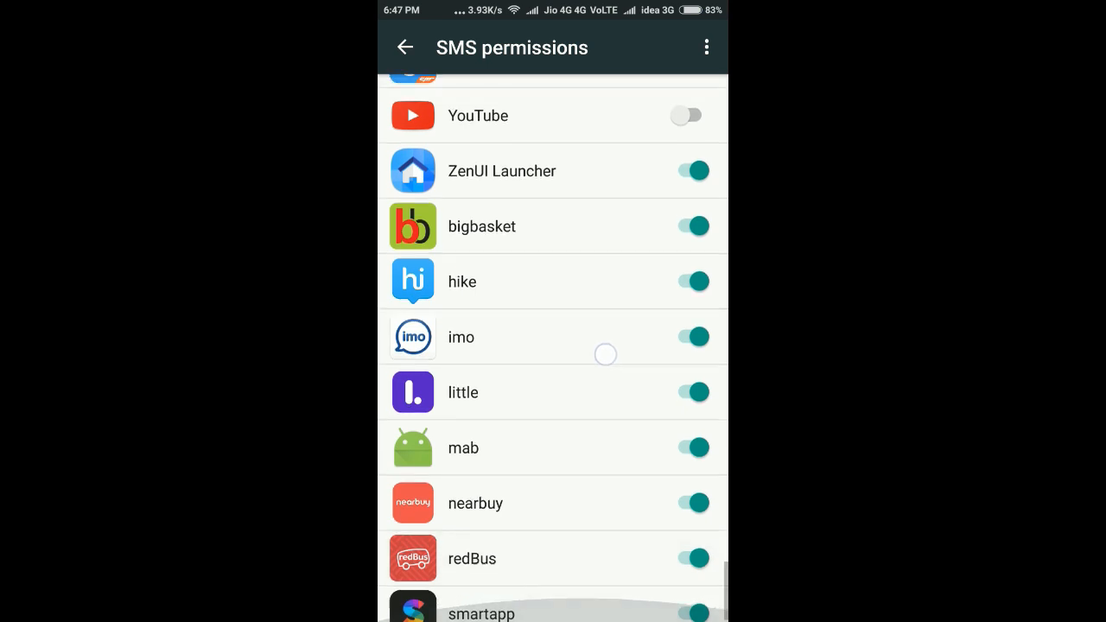
scroll(up, 3)
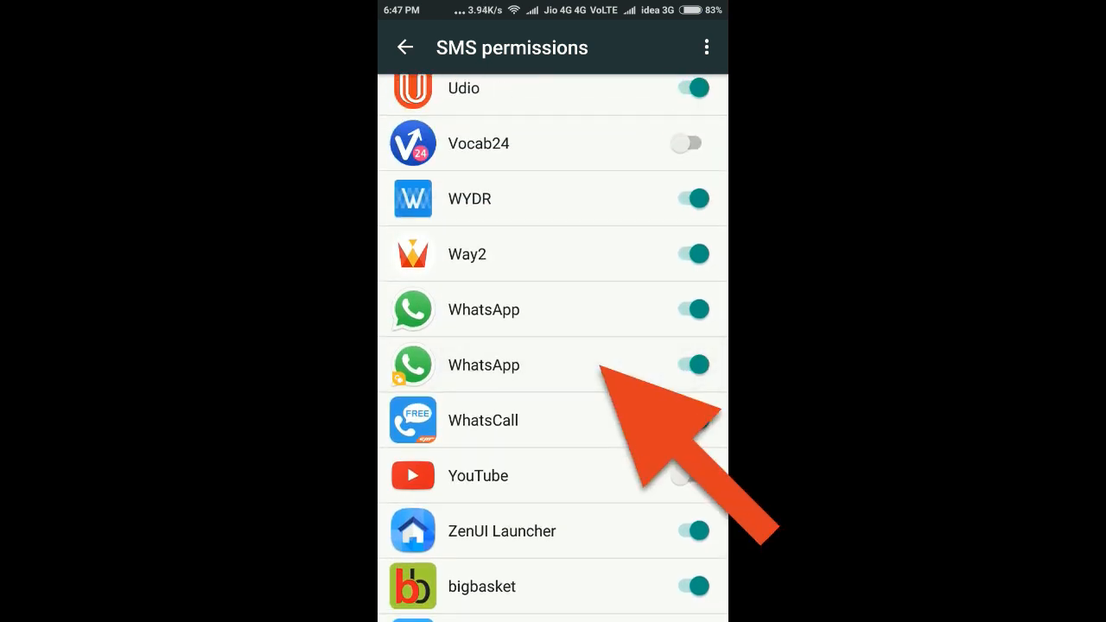
click(405, 48)
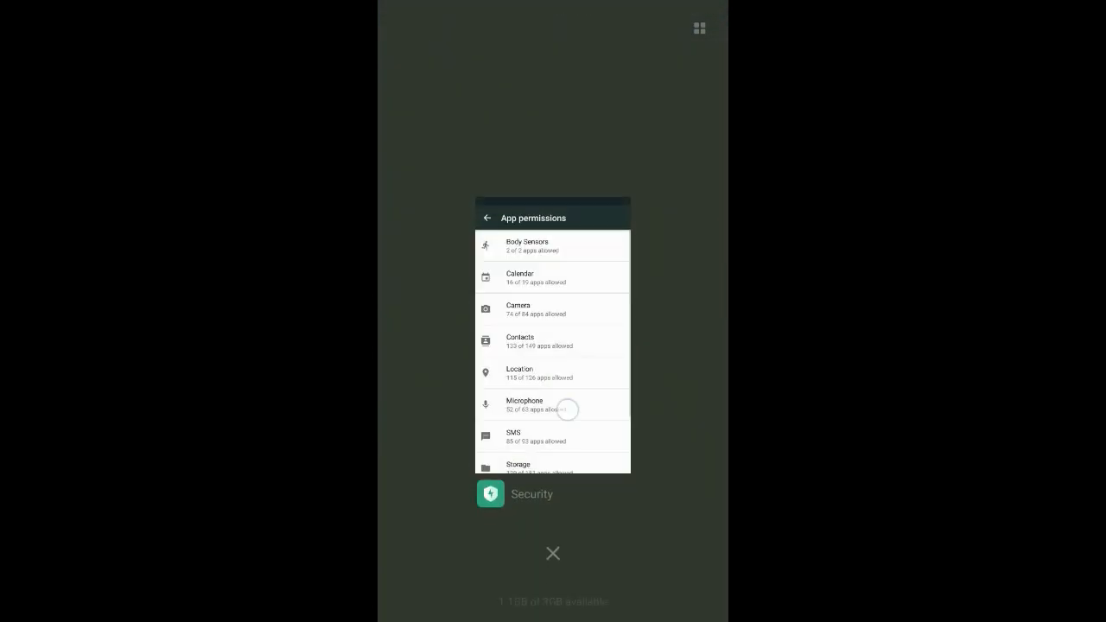
Refresh the contact list from the new-chat picker so it shows 265 contacts, then return to chats.
click(553, 553)
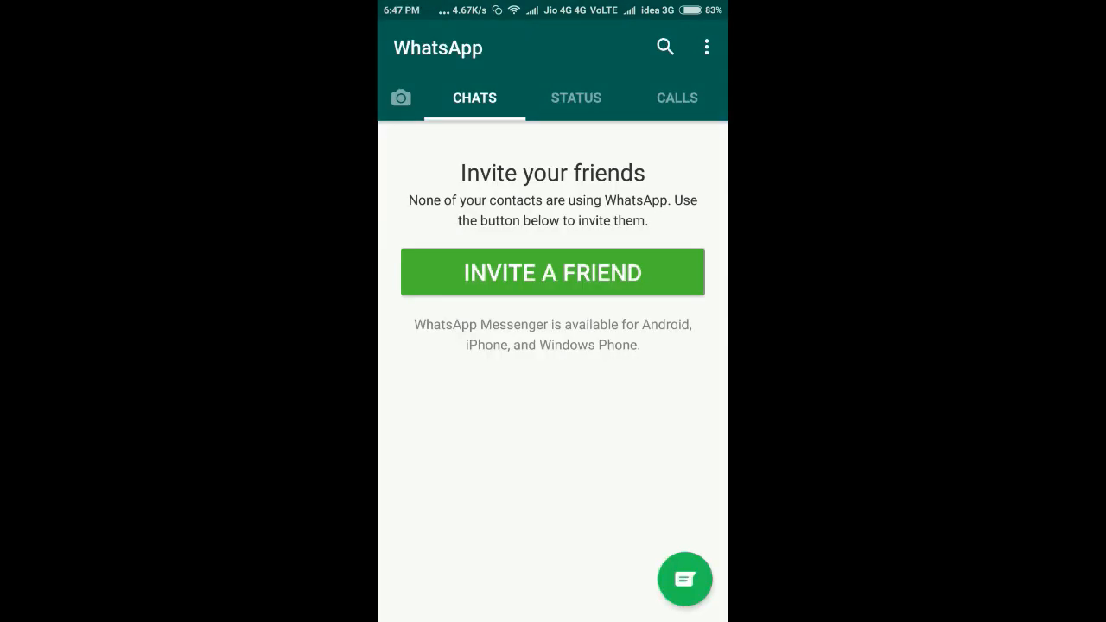
click(685, 579)
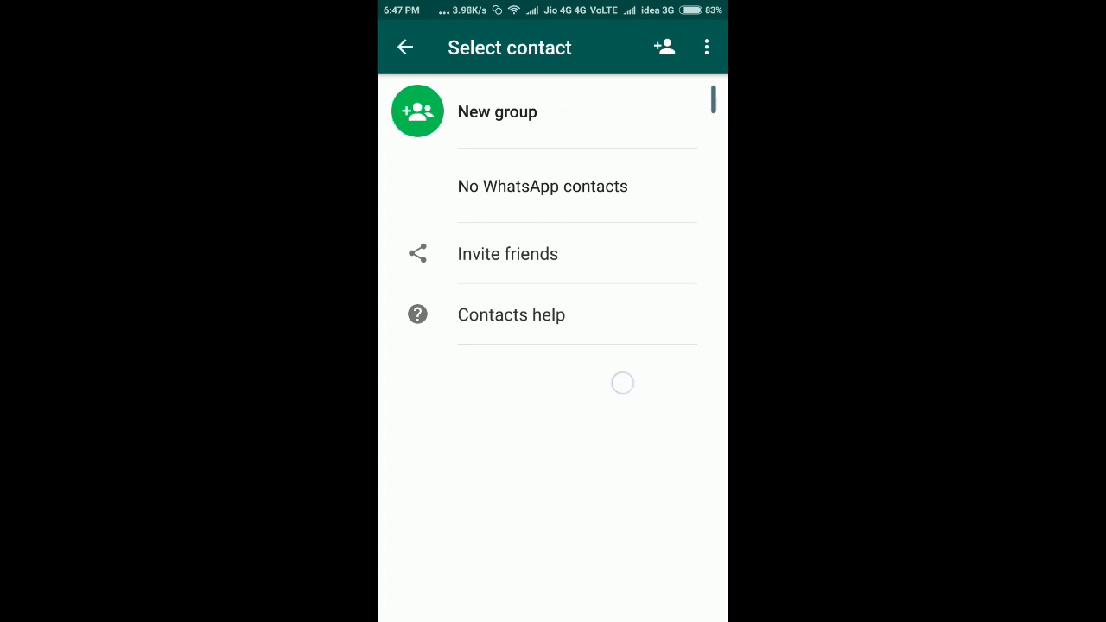
click(706, 48)
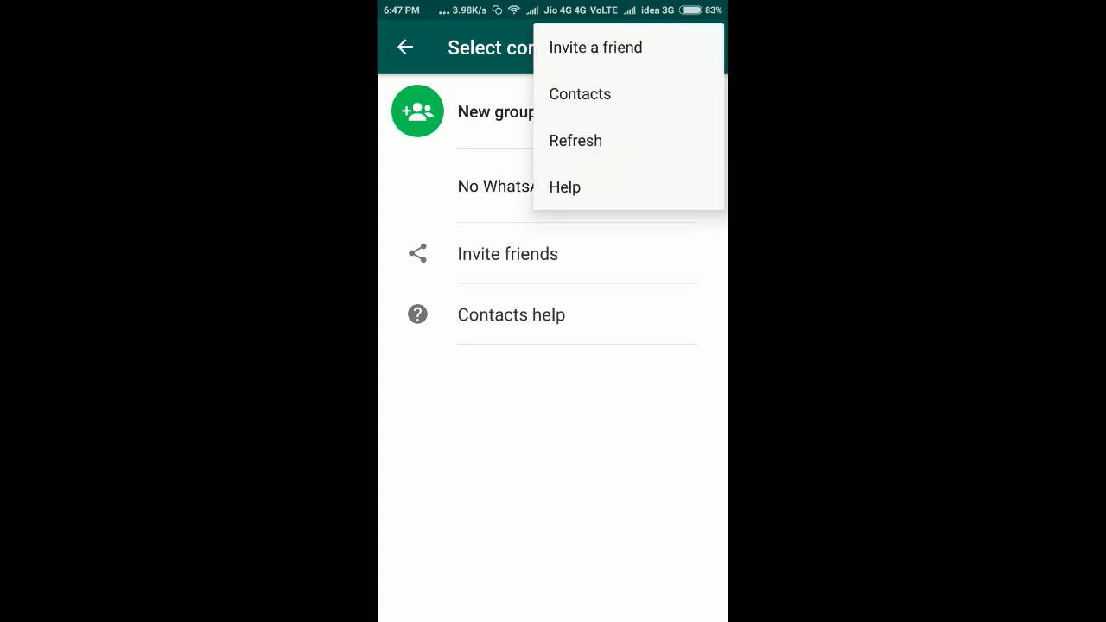
click(574, 140)
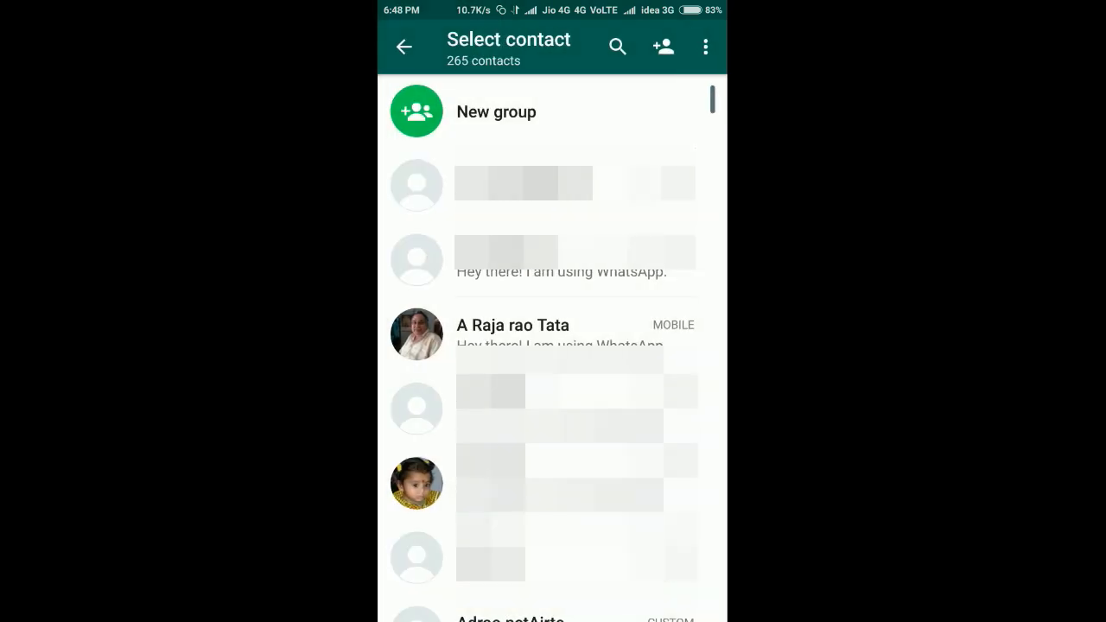
click(404, 47)
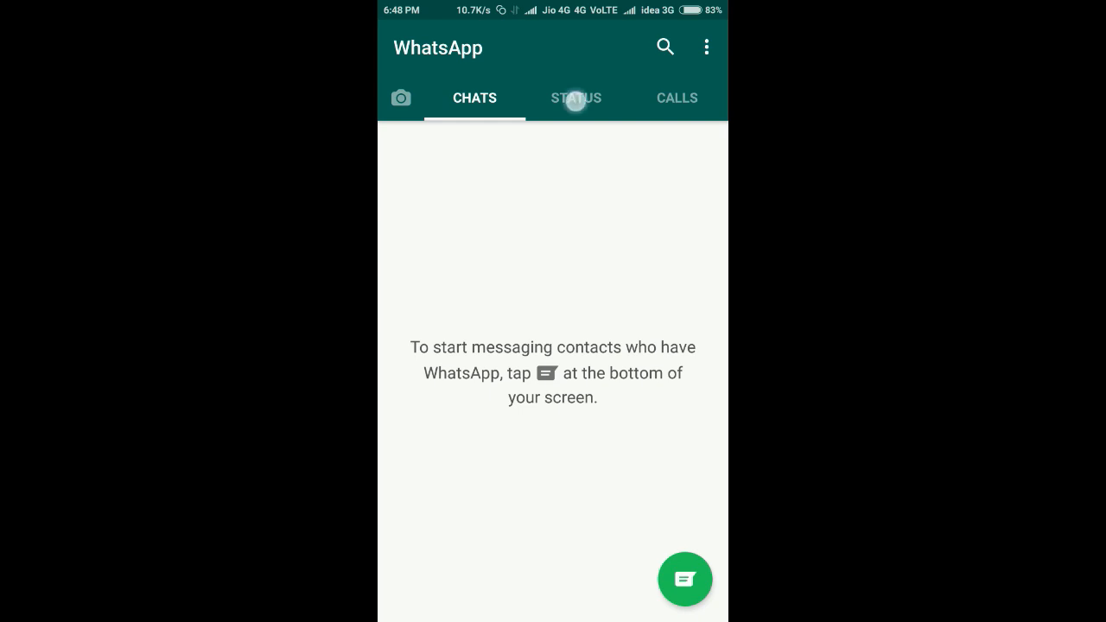
click(576, 97)
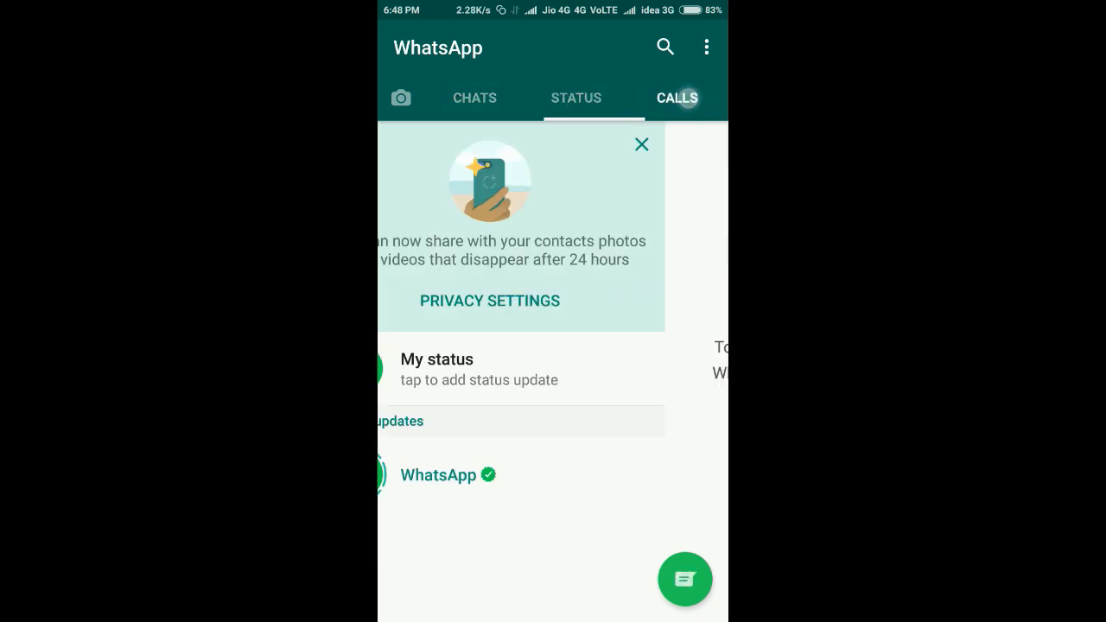
click(473, 97)
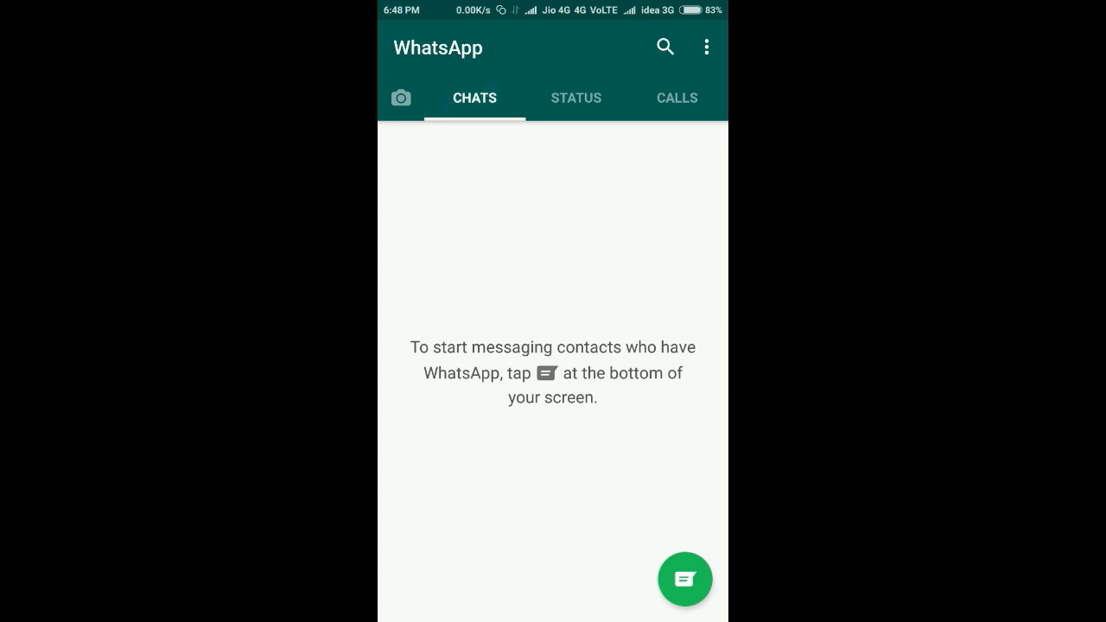
click(677, 96)
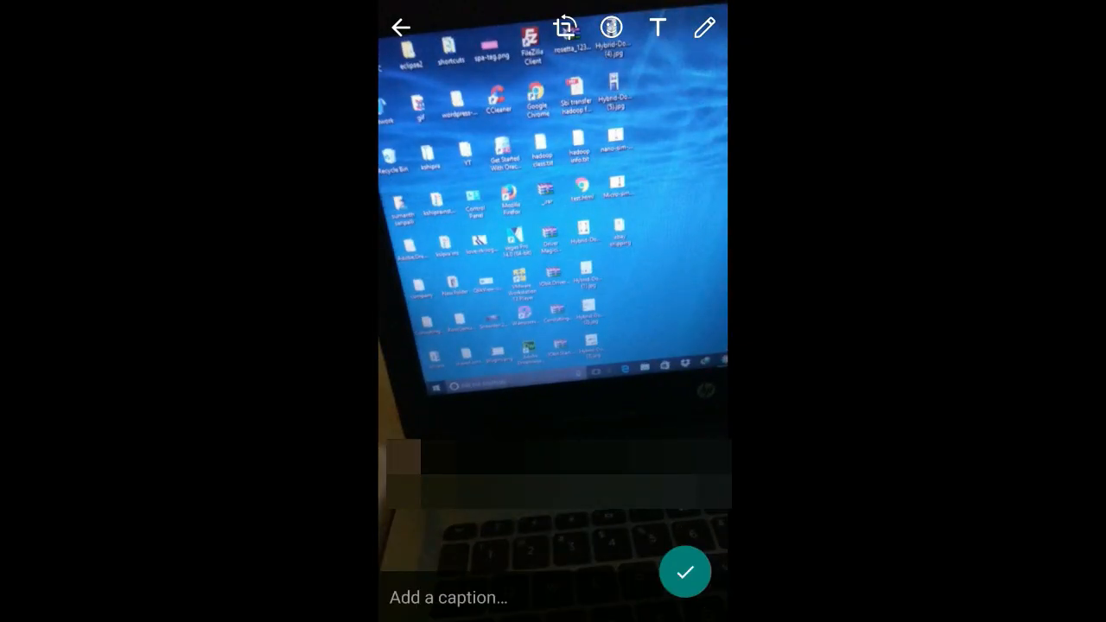
click(685, 572)
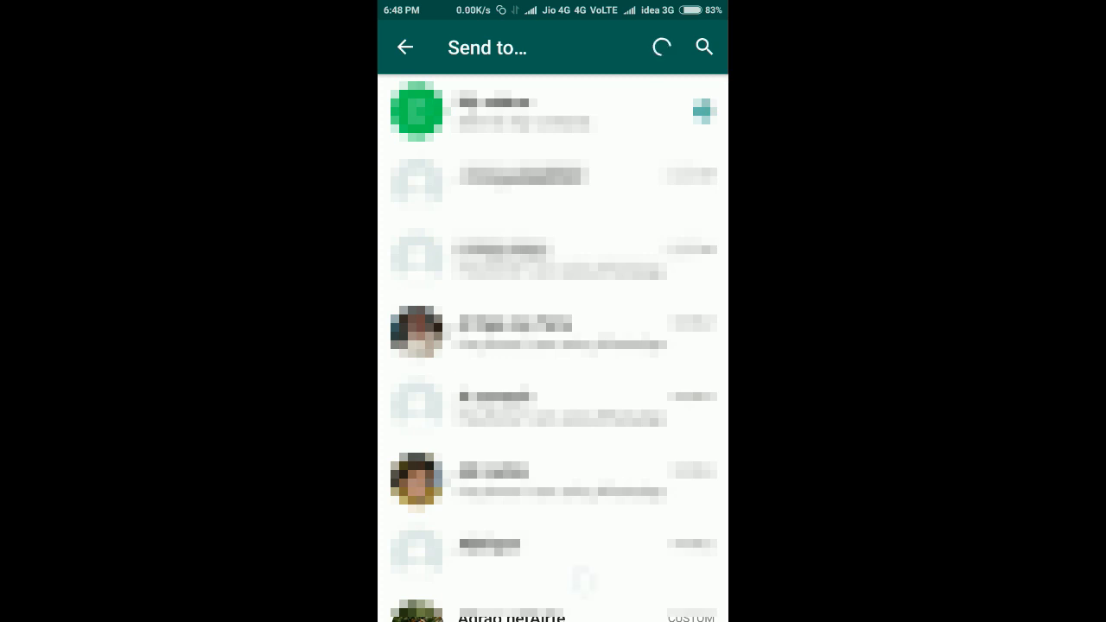
scroll(down, 3)
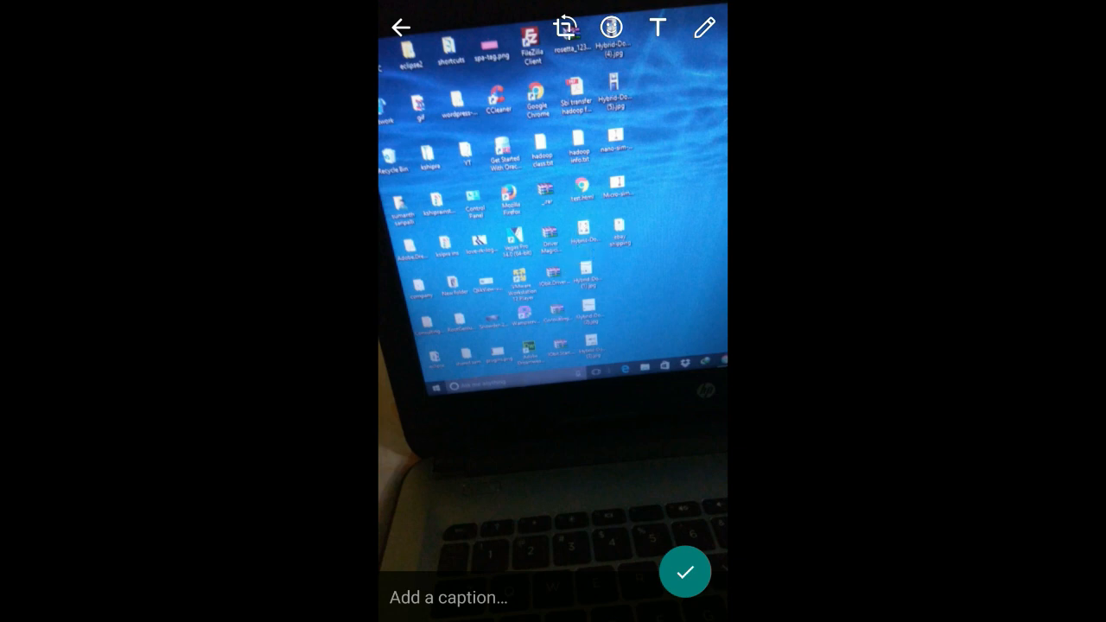
click(401, 28)
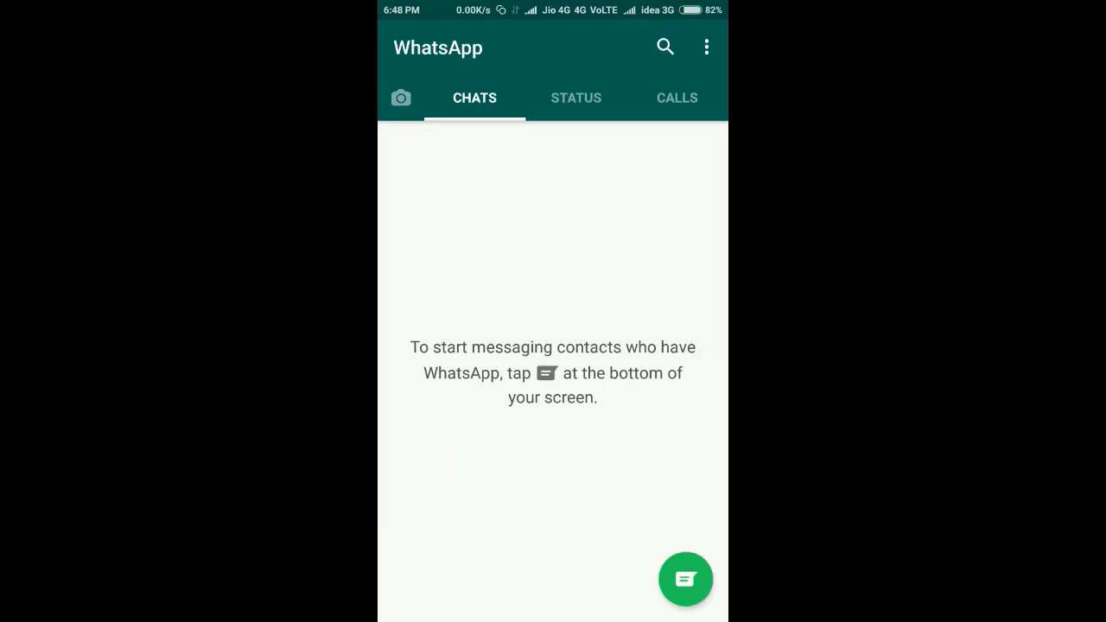
Capture a camera photo from the Status screen and send it as My status.
click(576, 96)
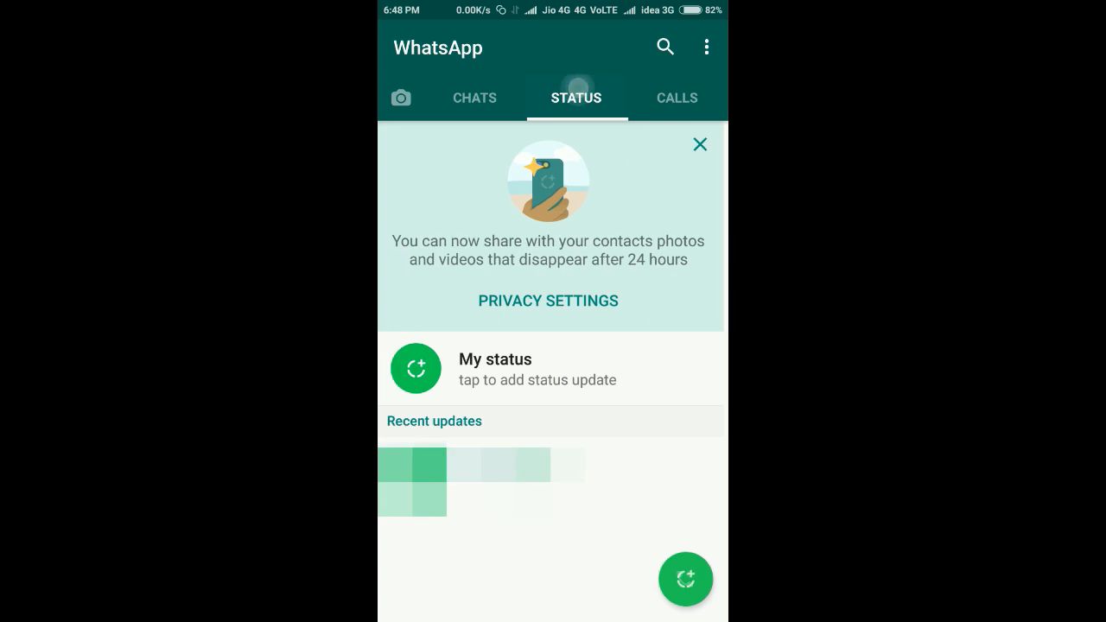
click(701, 145)
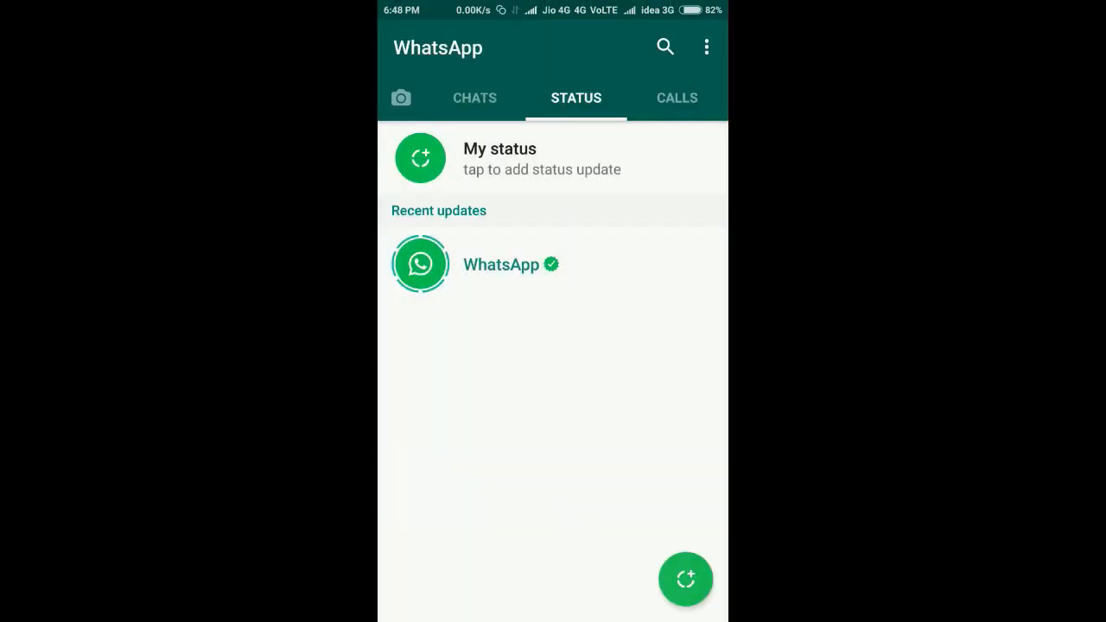
click(684, 579)
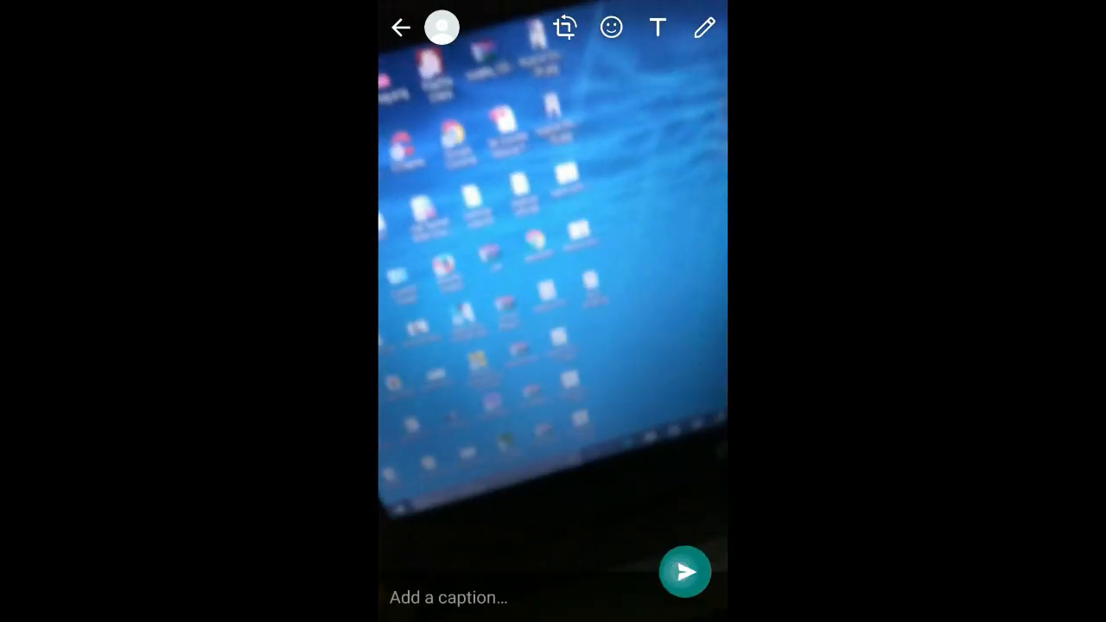
click(684, 570)
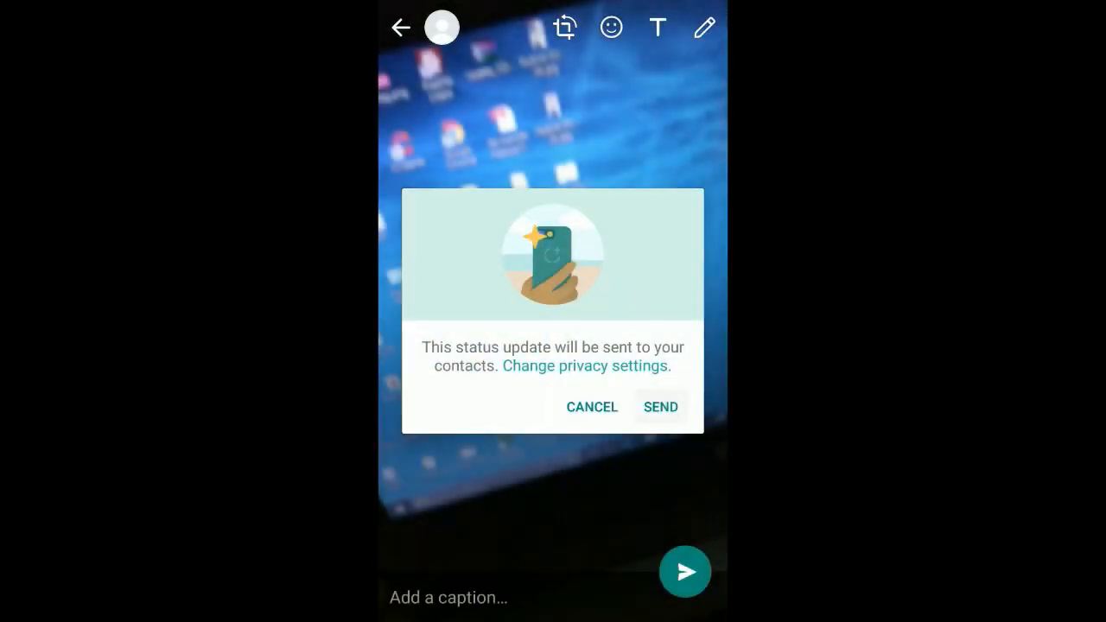
click(660, 408)
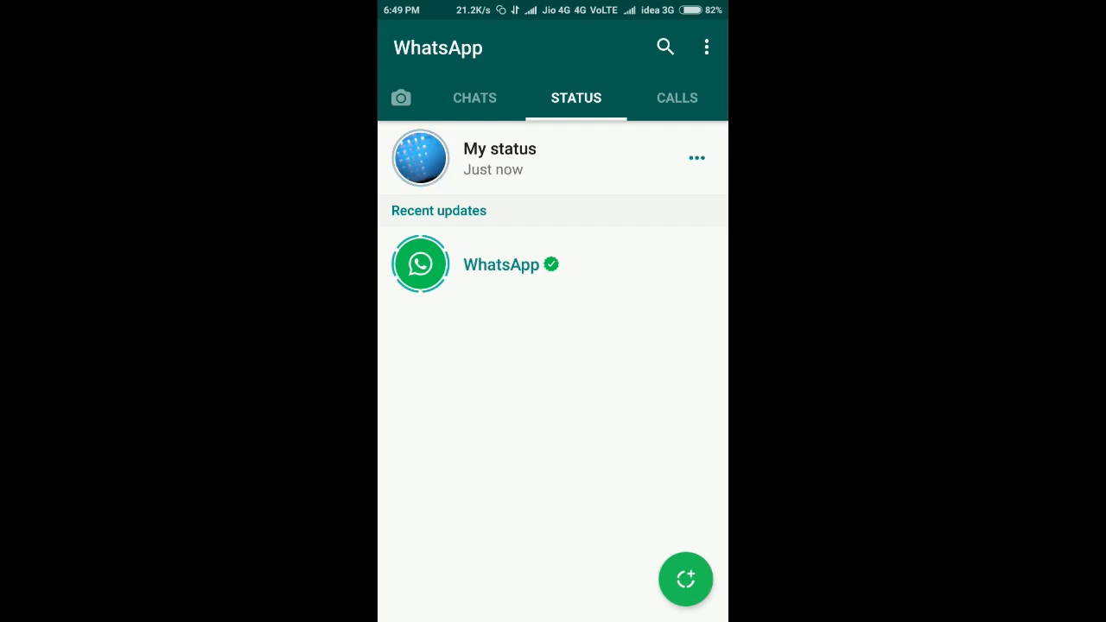
View the newly posted My status, then return to the phone's home screen.
click(499, 159)
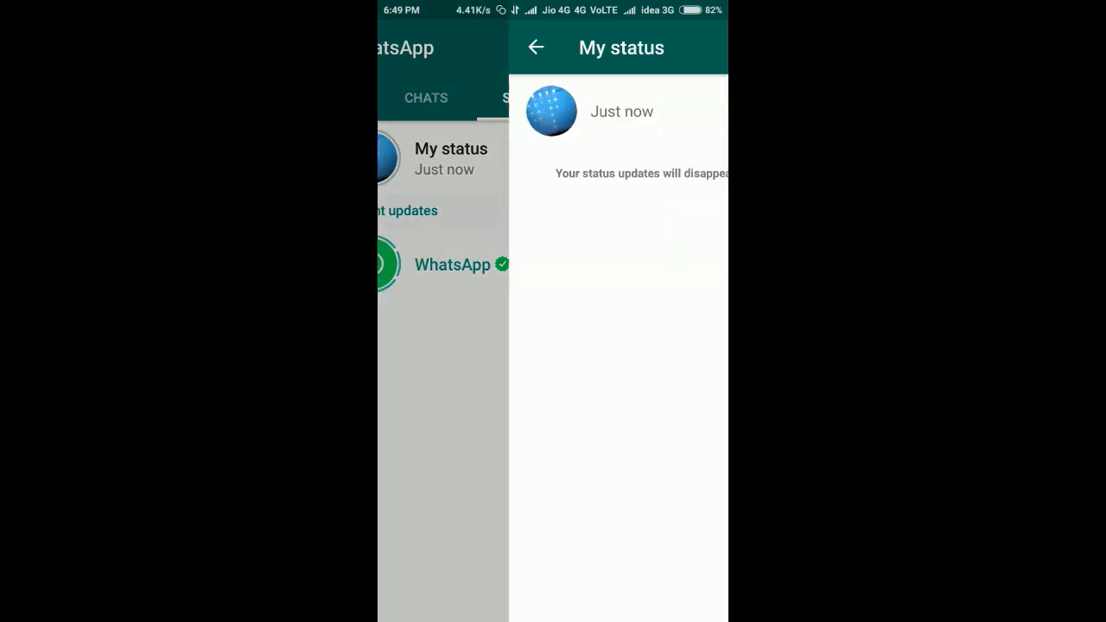
click(552, 111)
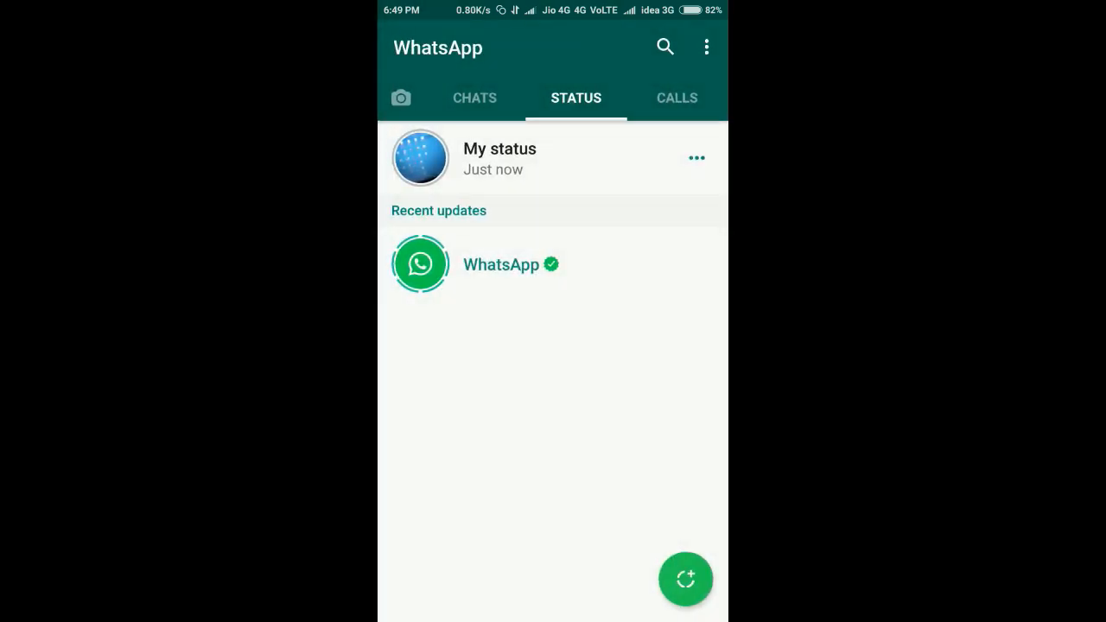
click(474, 97)
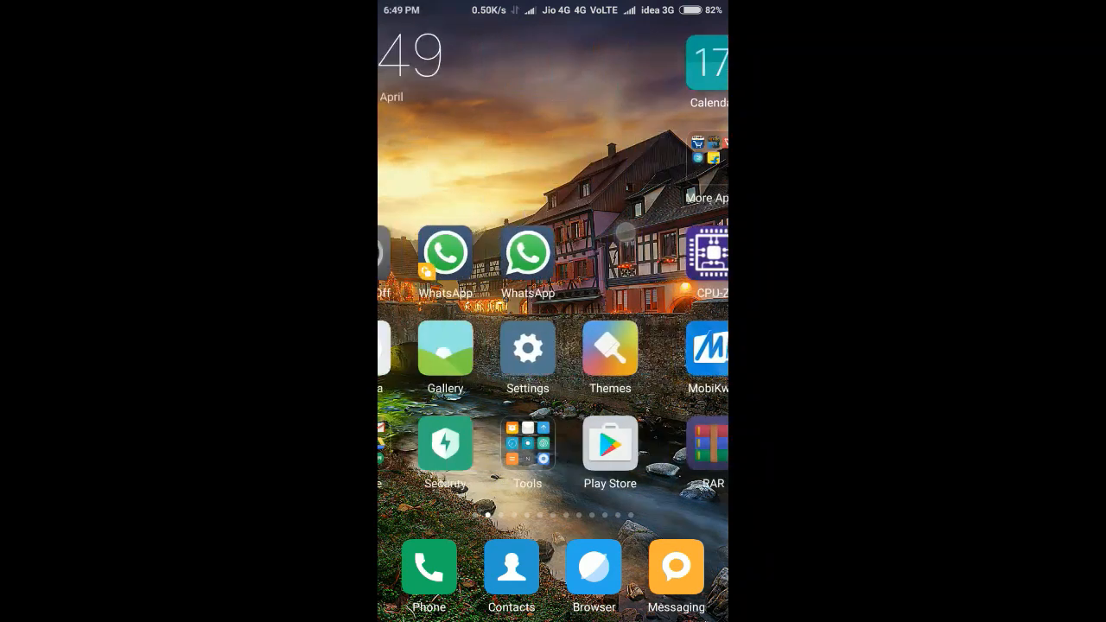
scroll(left, 3)
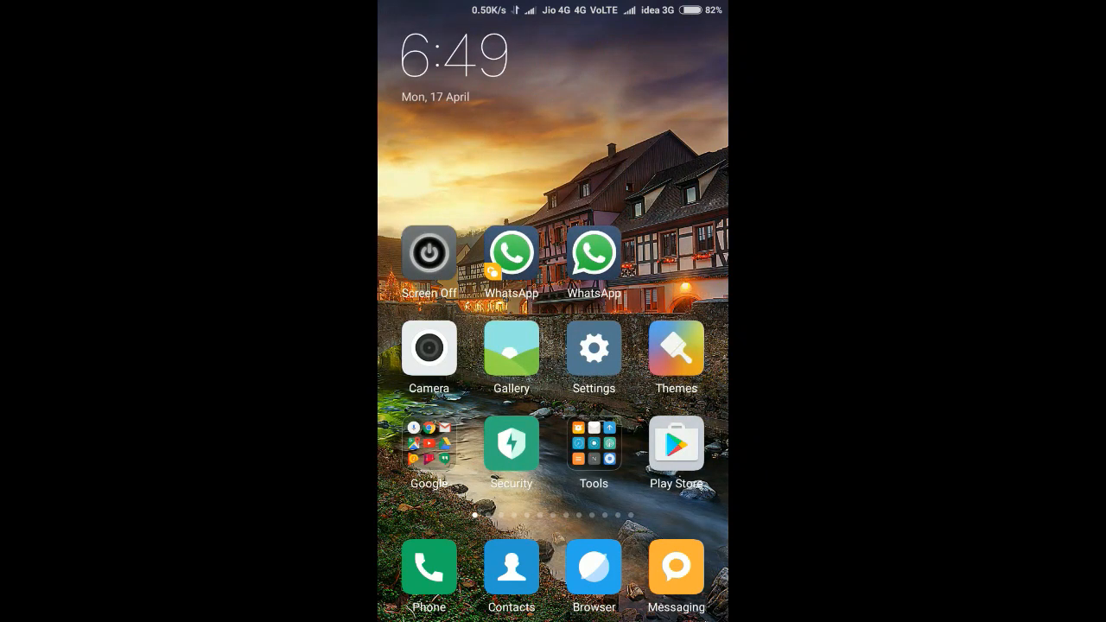